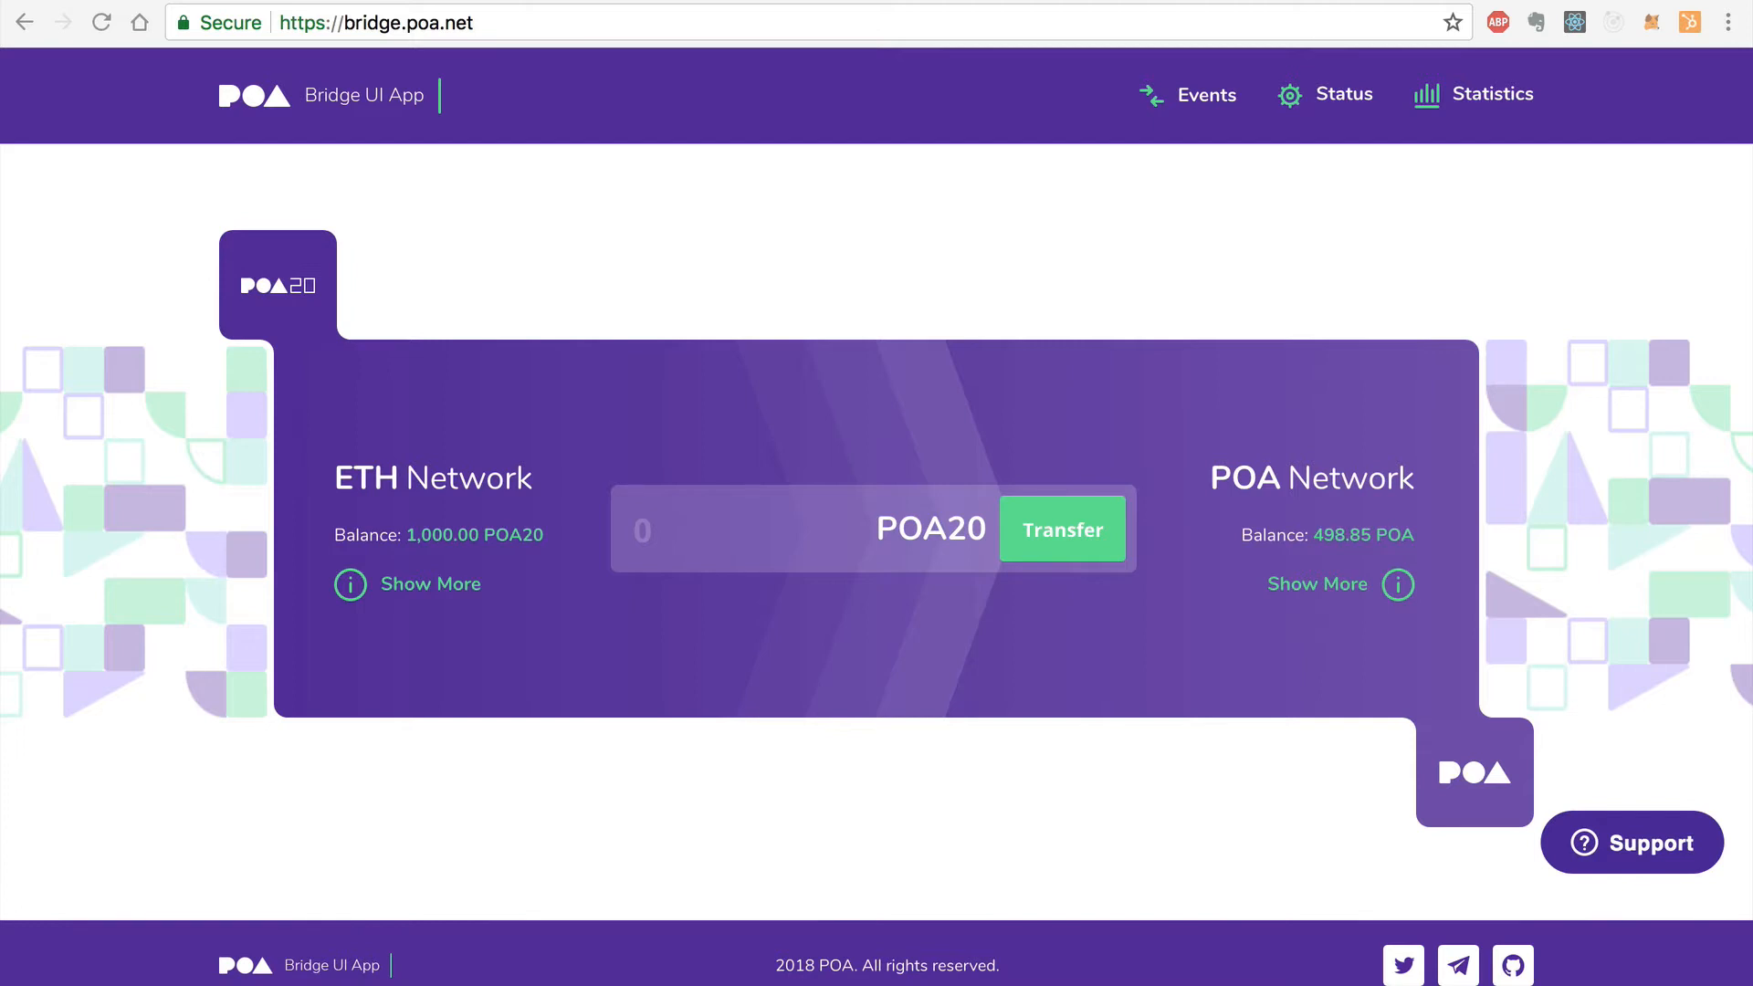
mouse_move(351, 584)
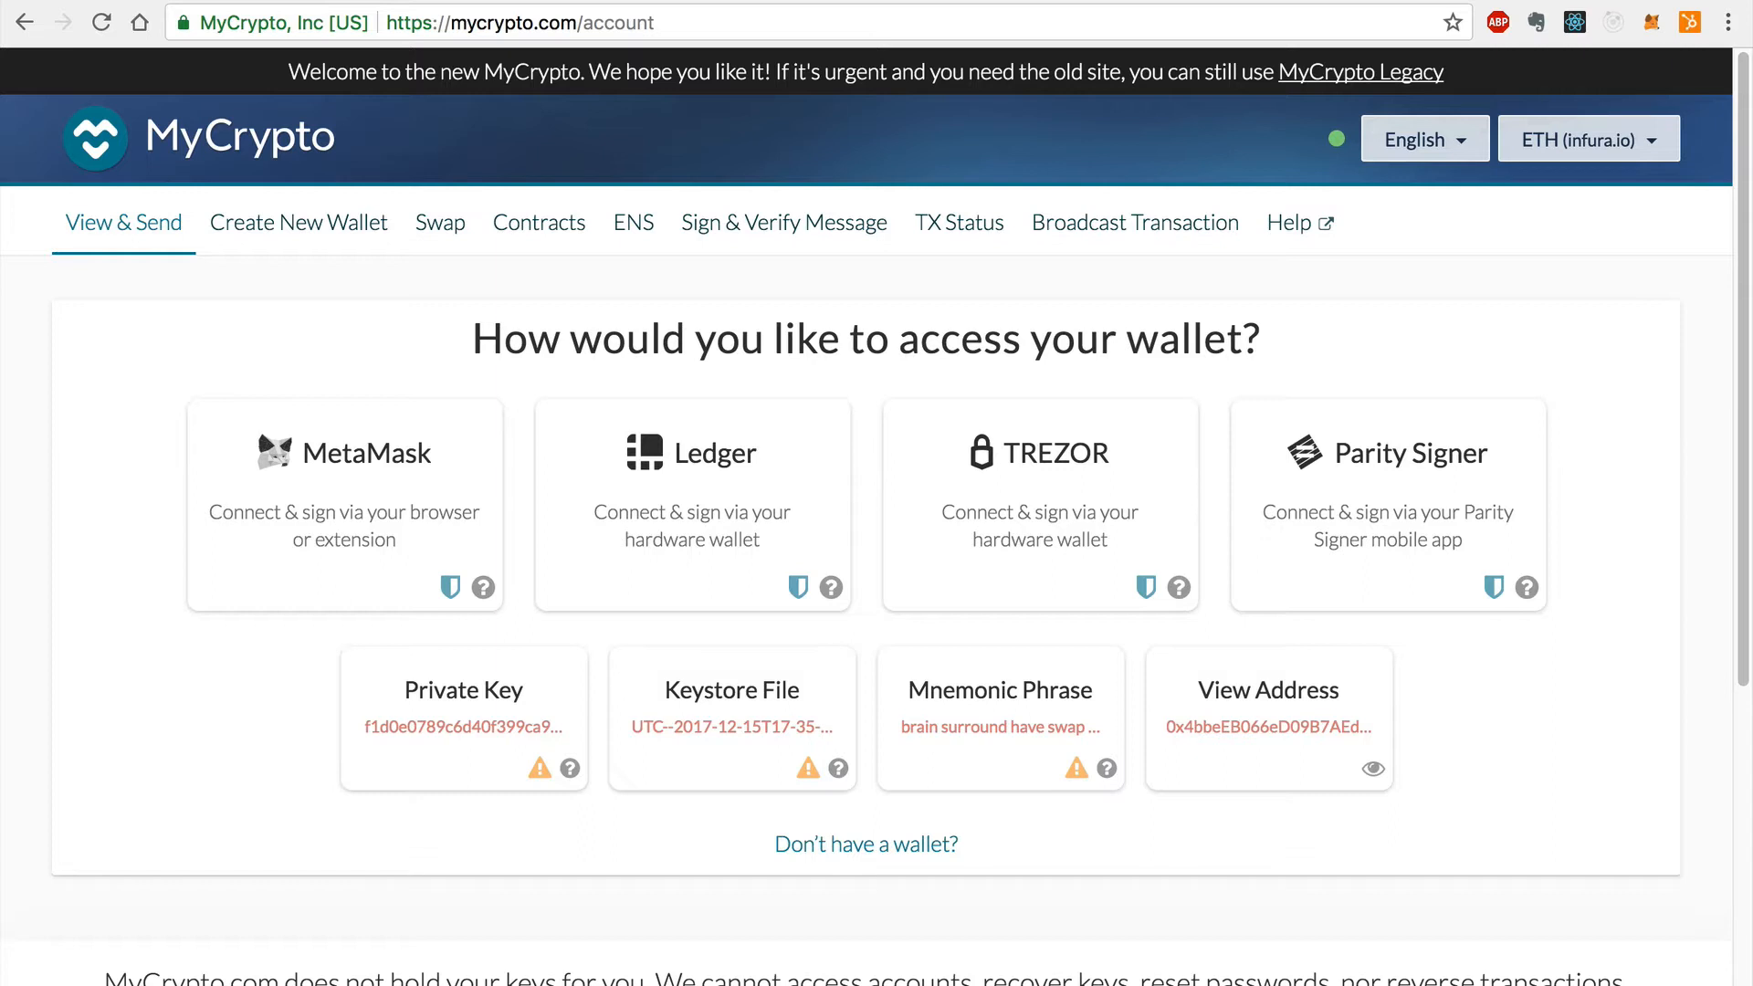
Go to MyCrypto's Contracts page and open the POA ERC20 token contract on Etherscan.
click(1587, 138)
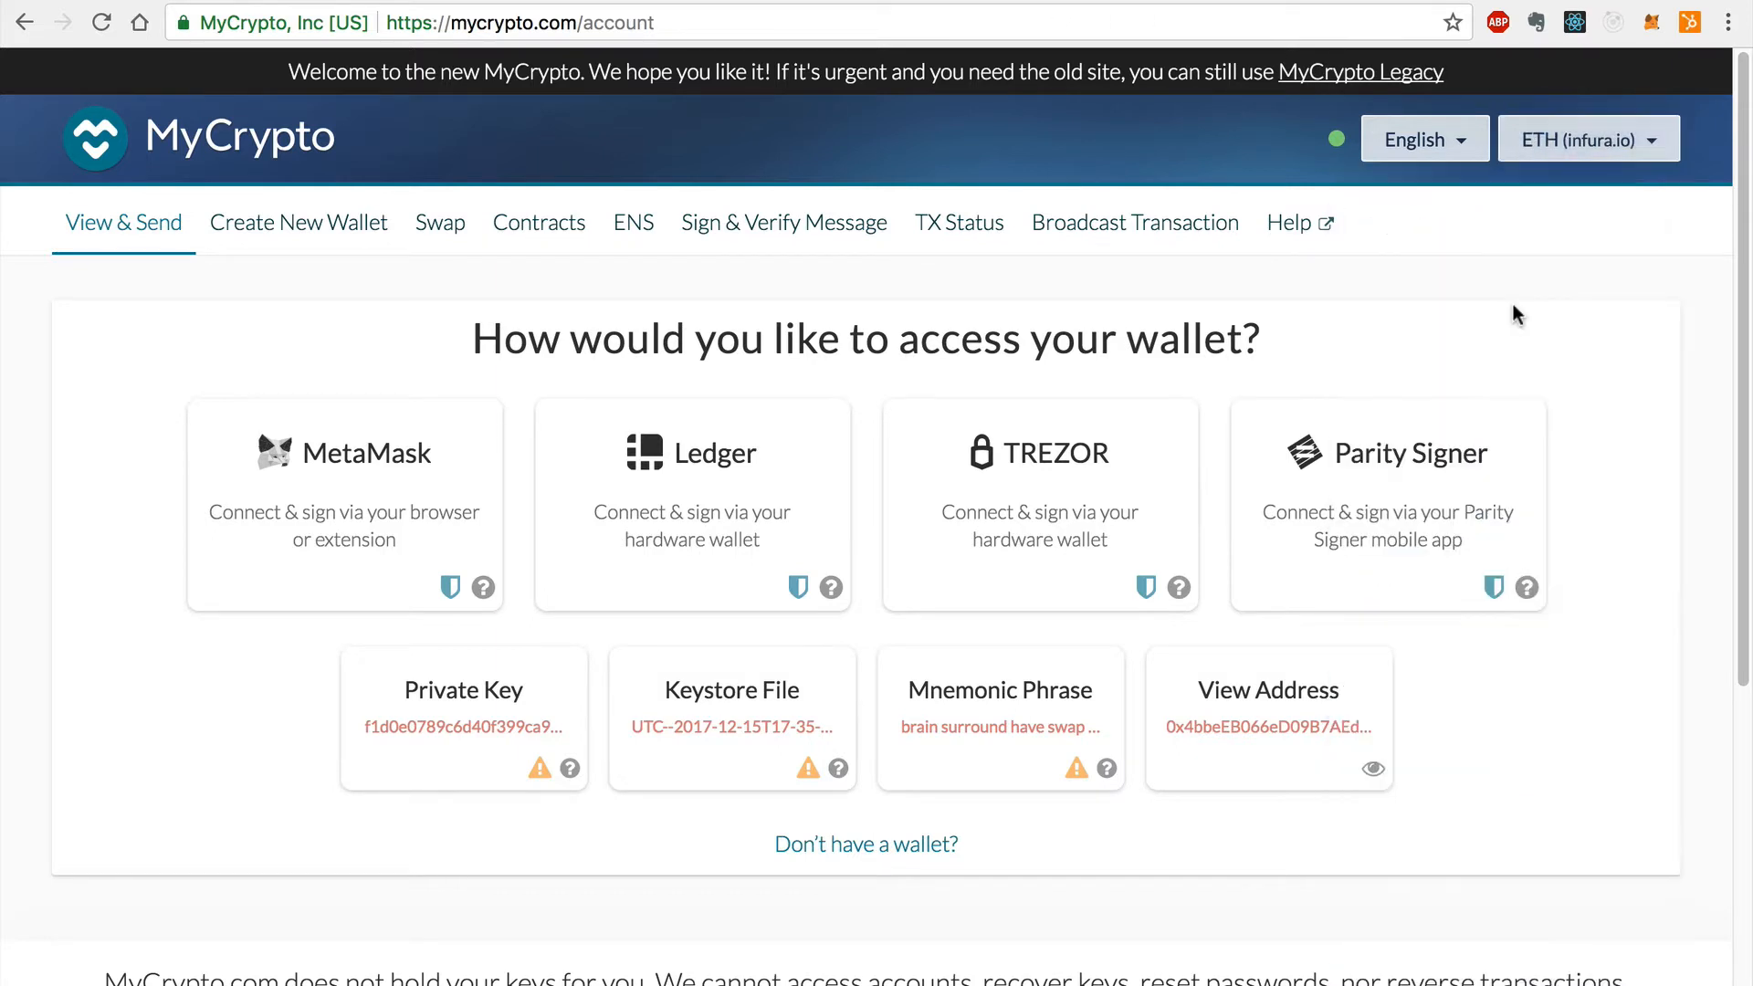
click(538, 223)
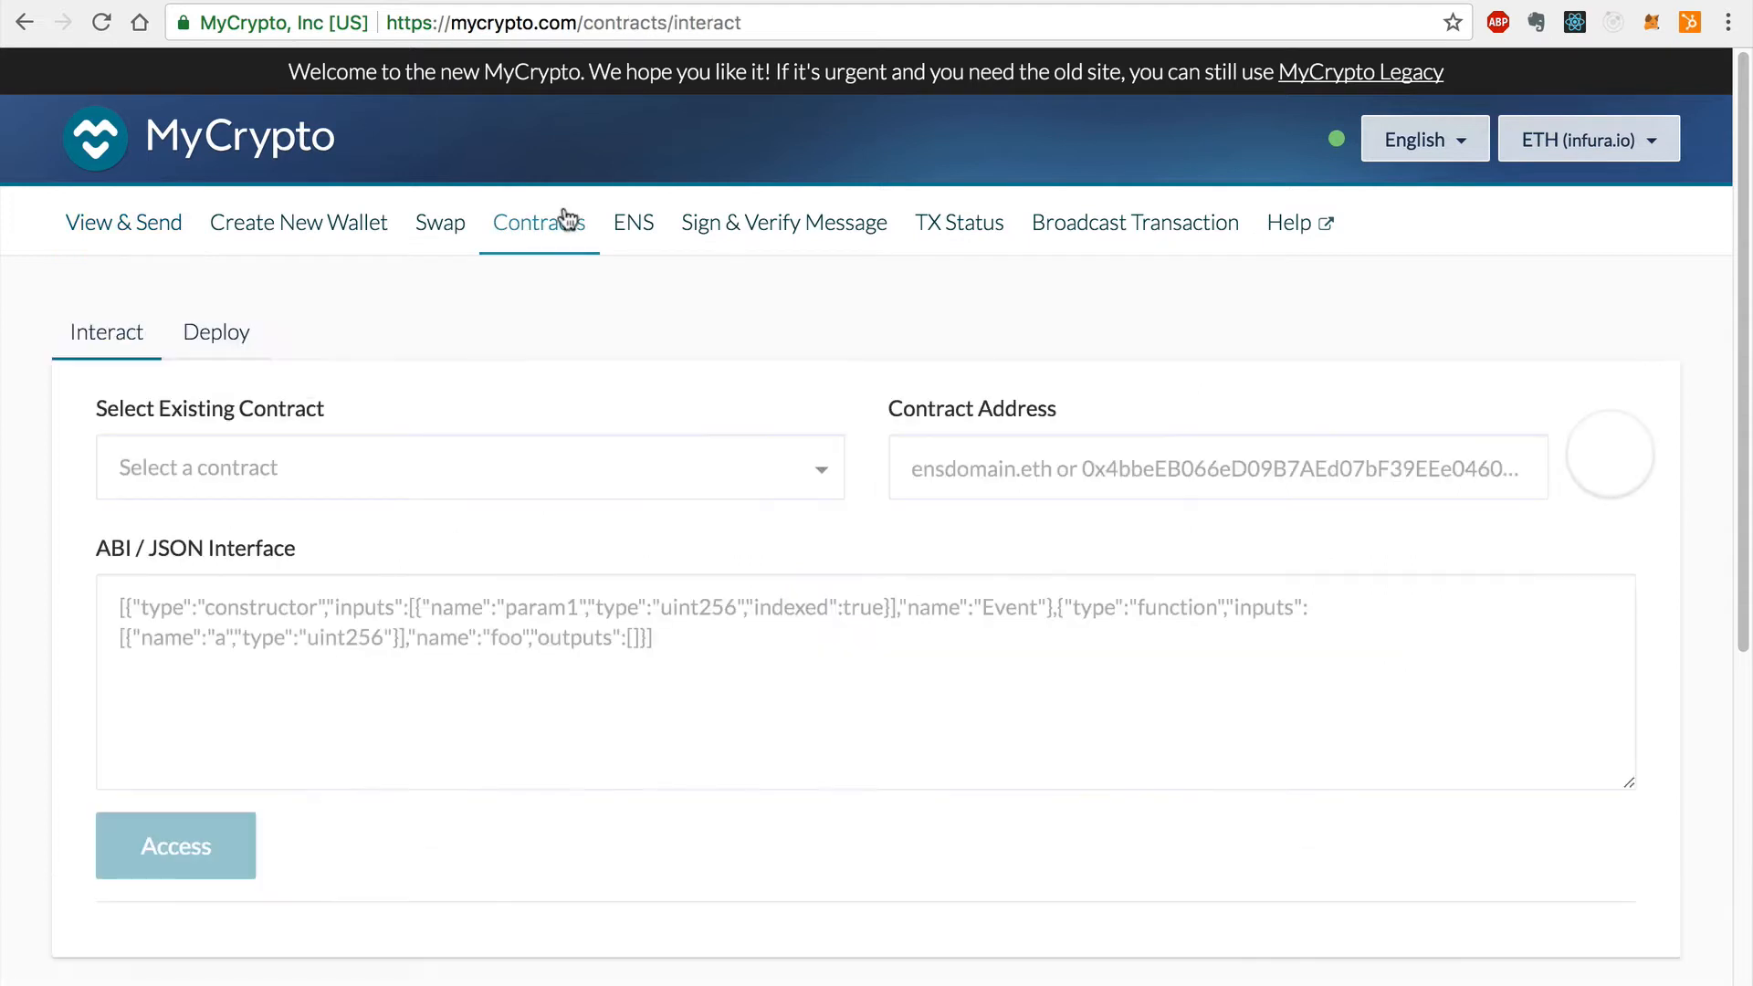
click(1216, 468)
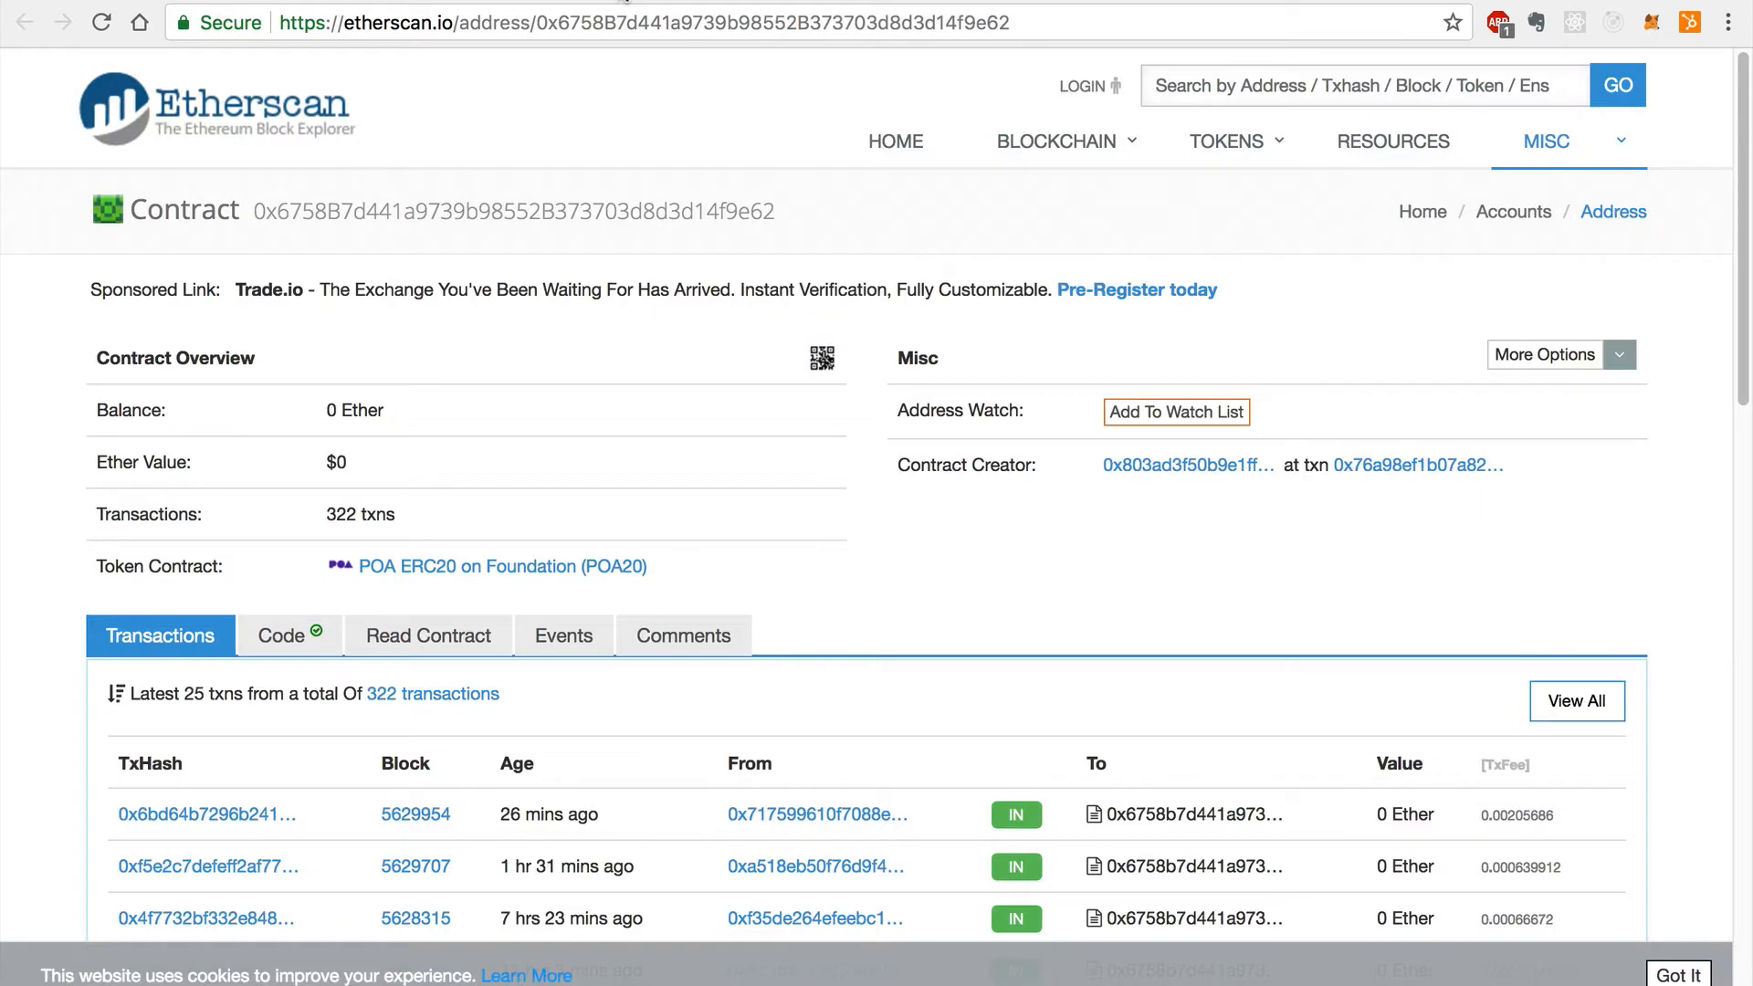
mouse_move(456, 131)
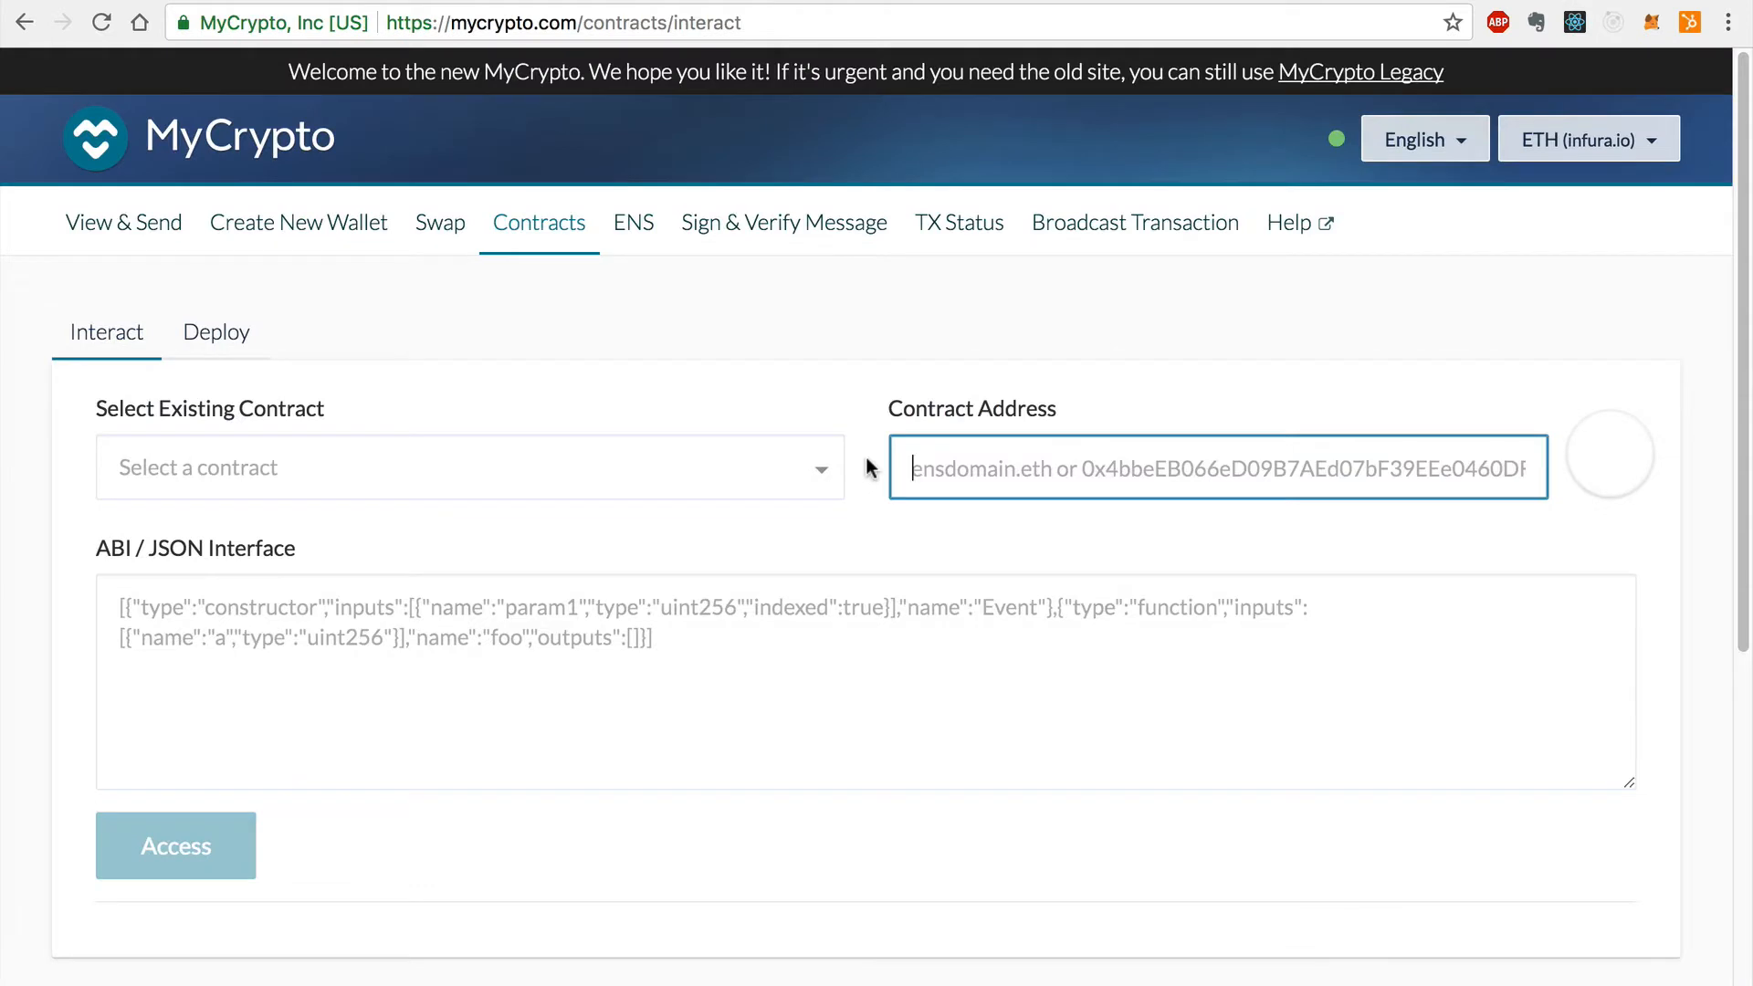
Enter contract address 0x6758B7d4...d14f9e62 and bring up its verified code and ABI on Etherscan.
text(0x6758B7d441a9739b98552B373703d8d3d14f9e62)
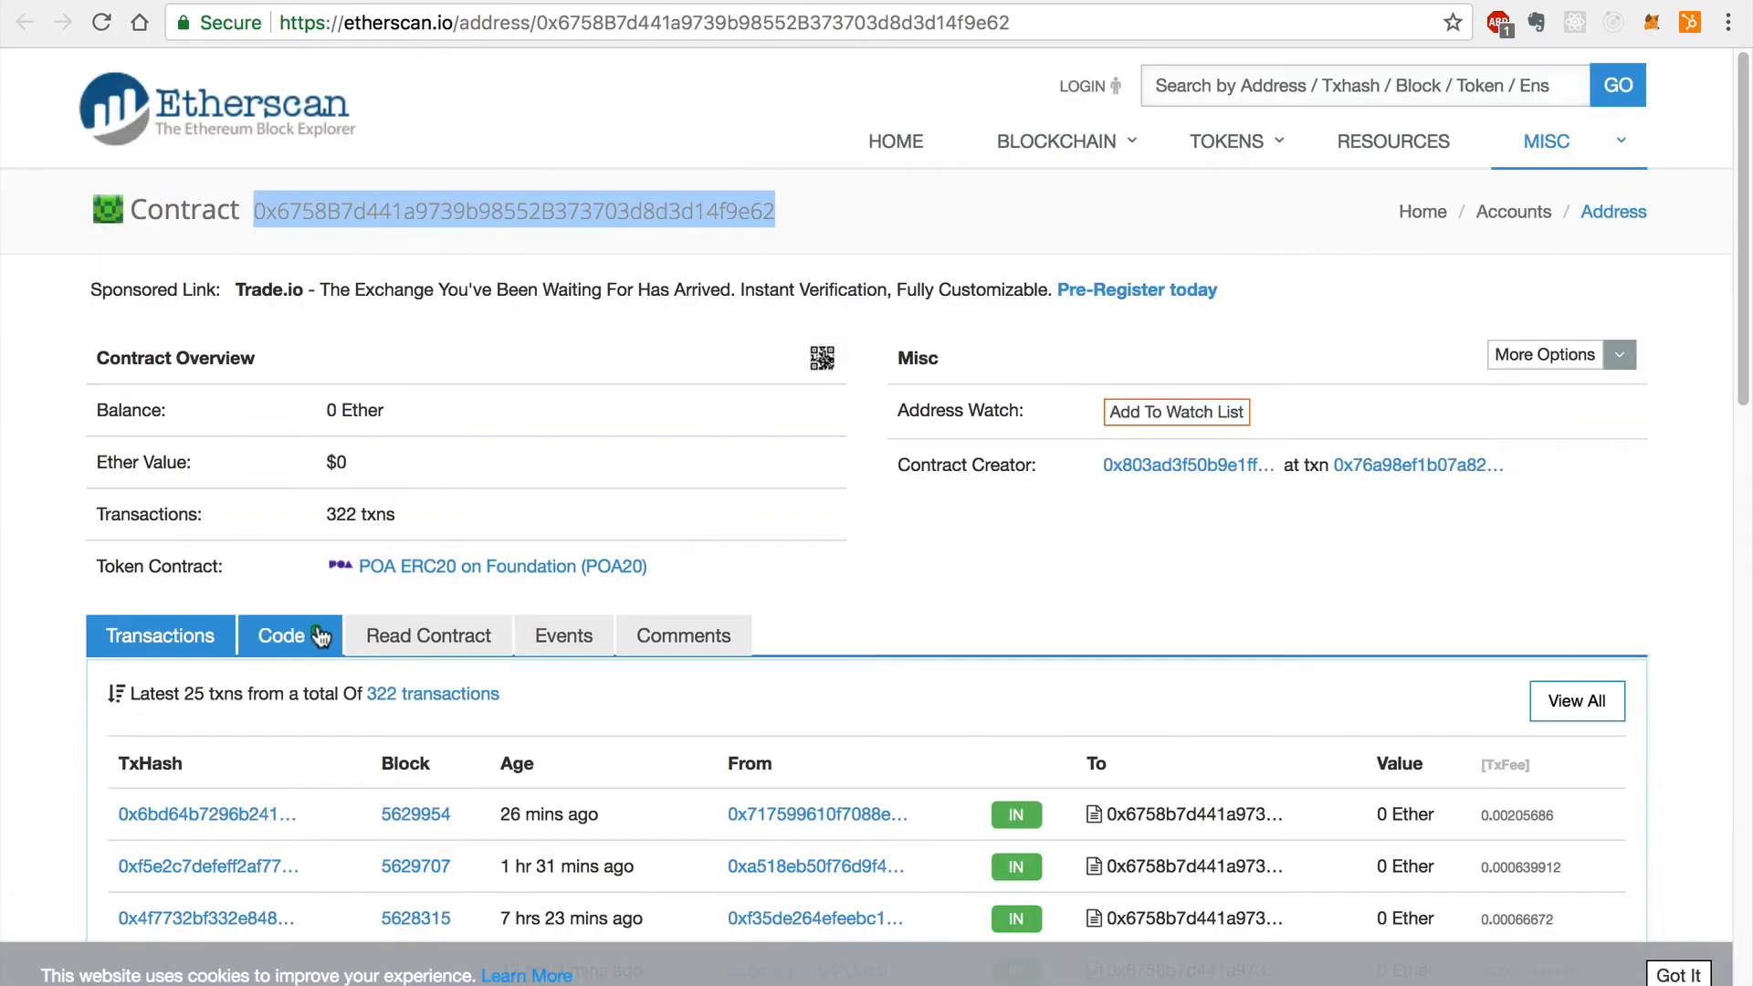
click(283, 636)
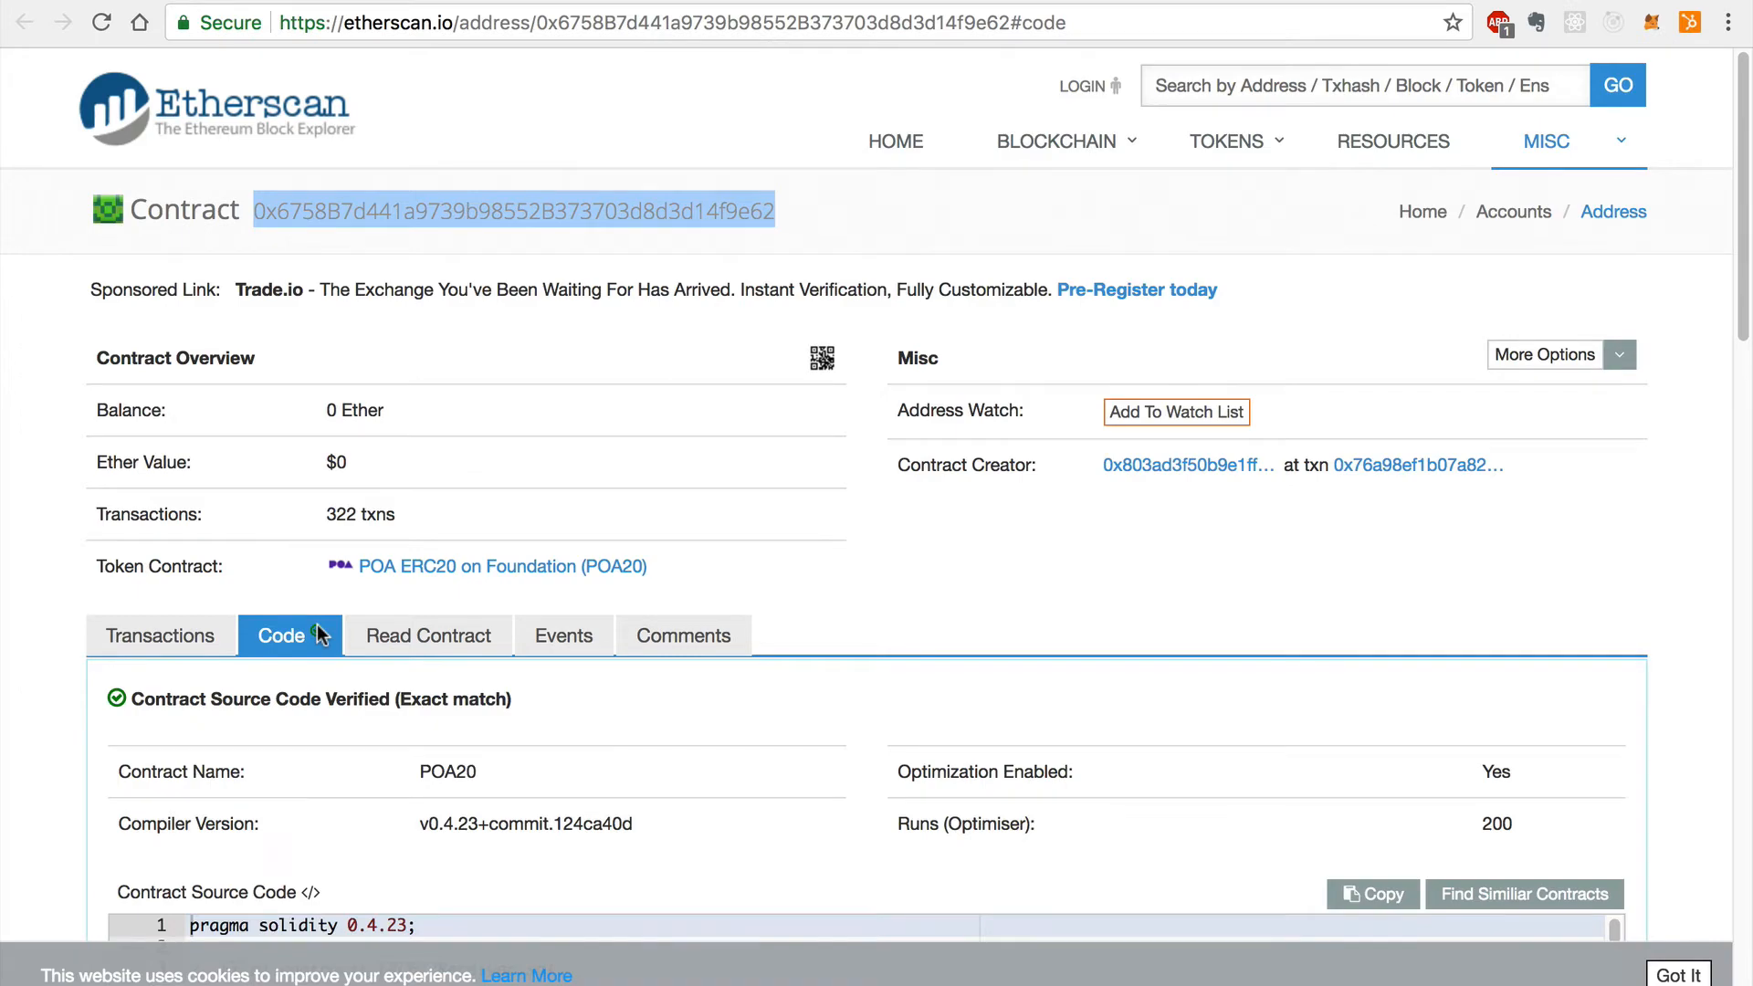
scroll(down, 3)
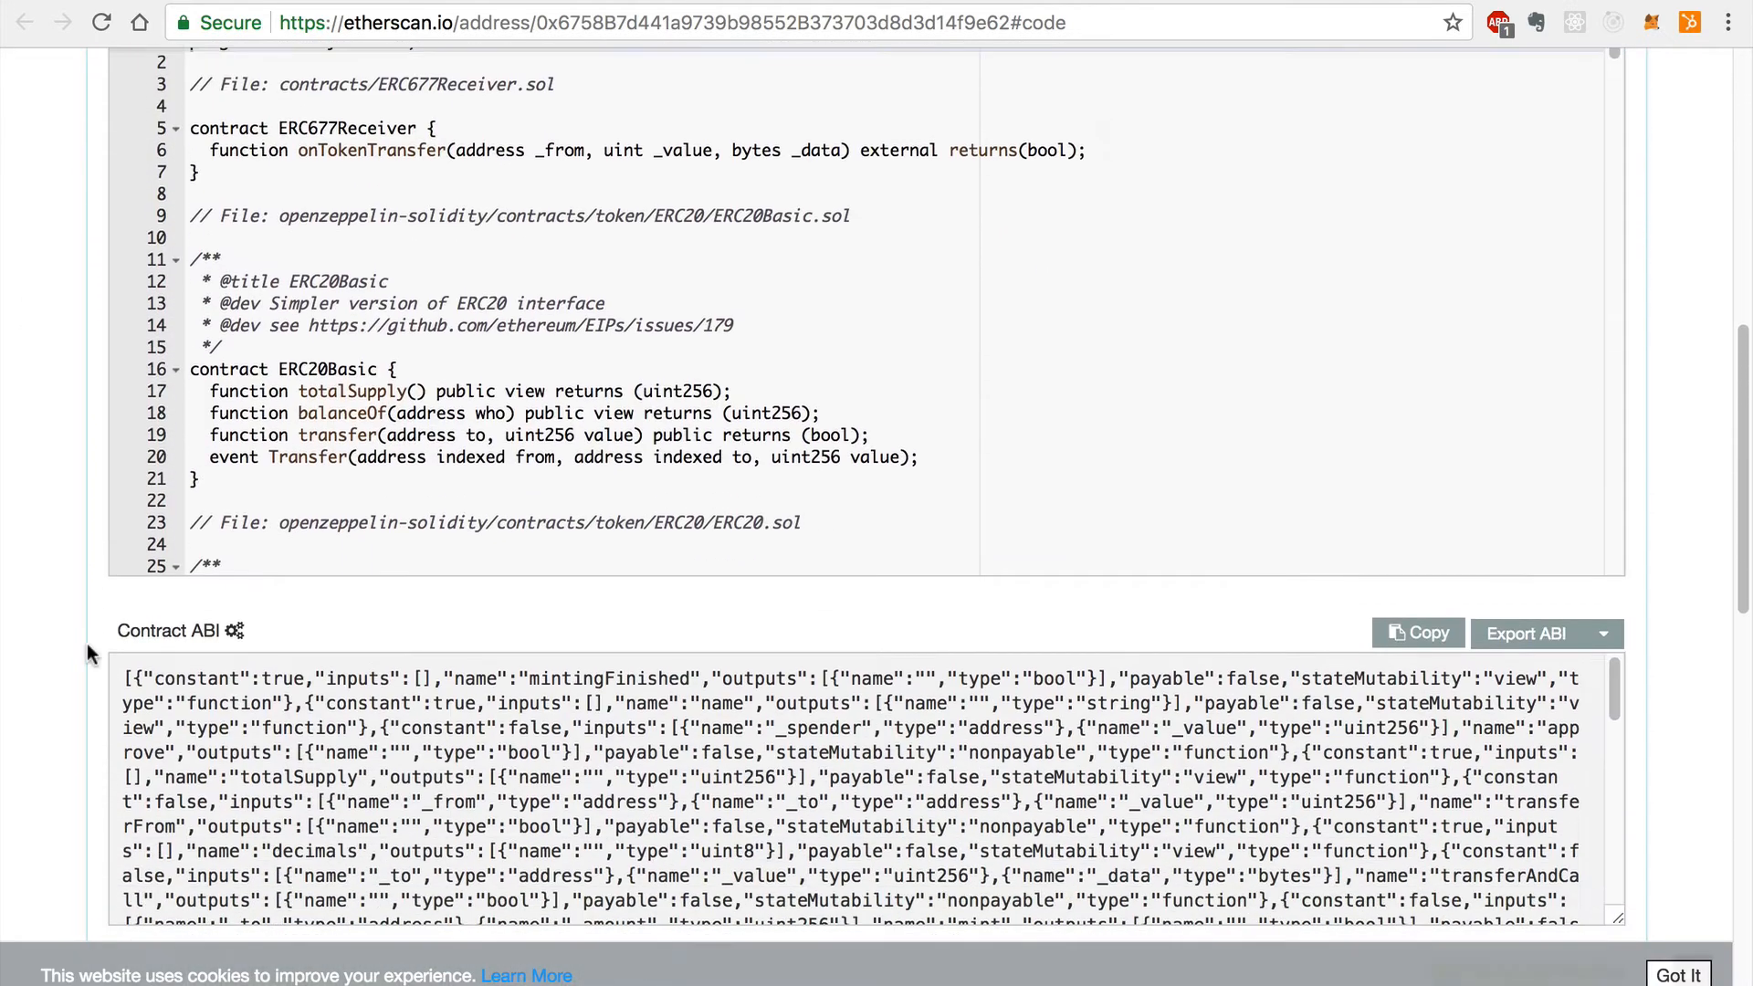
scroll(down, 3)
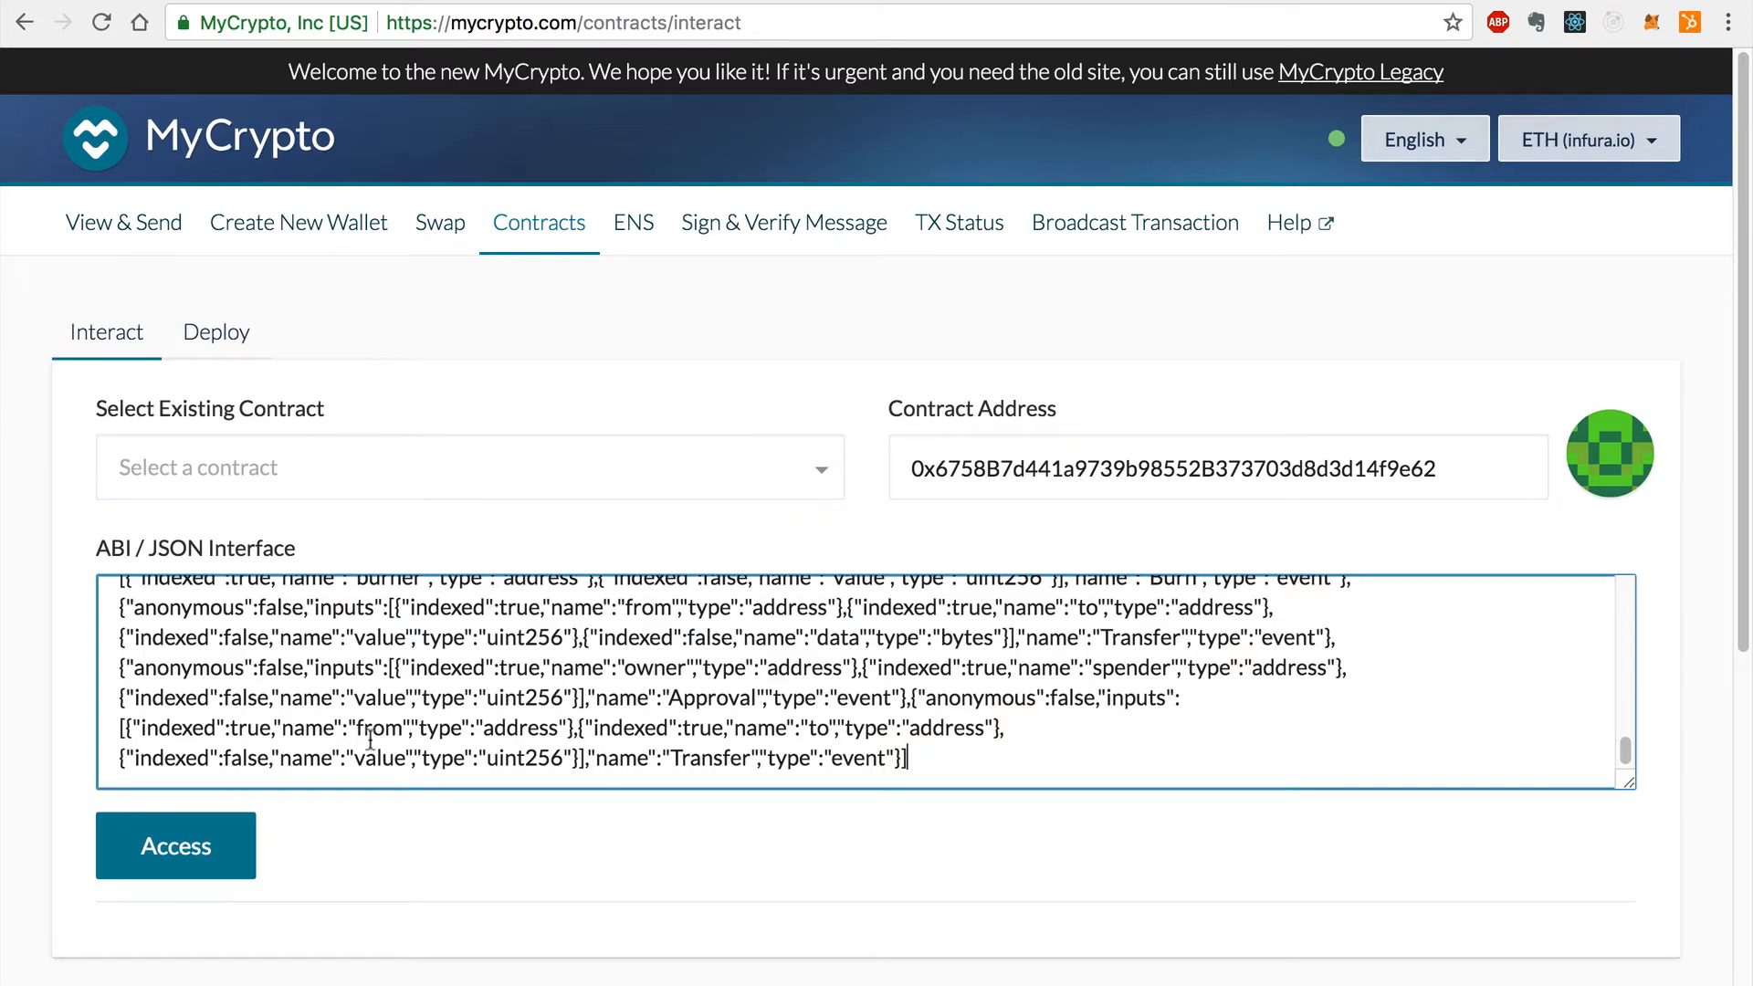
Access the POA20 contract from address and ABI, filter by 'trans' and select transferAndCall.
click(175, 845)
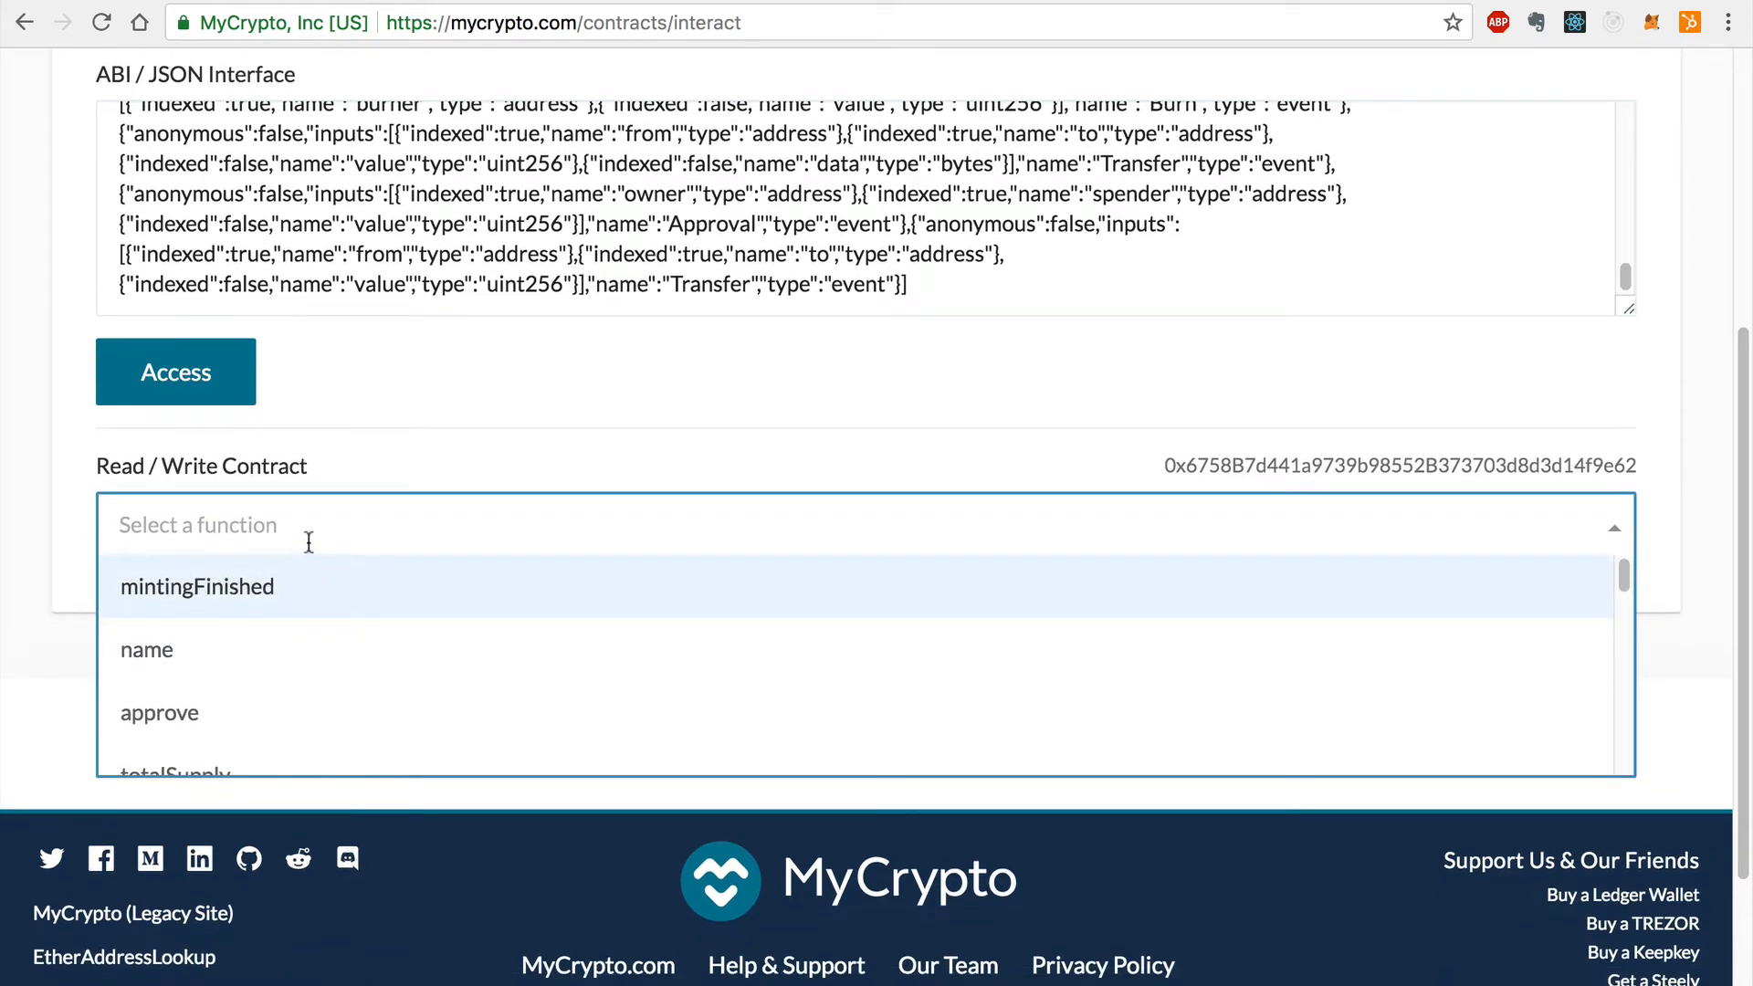
text(trans)
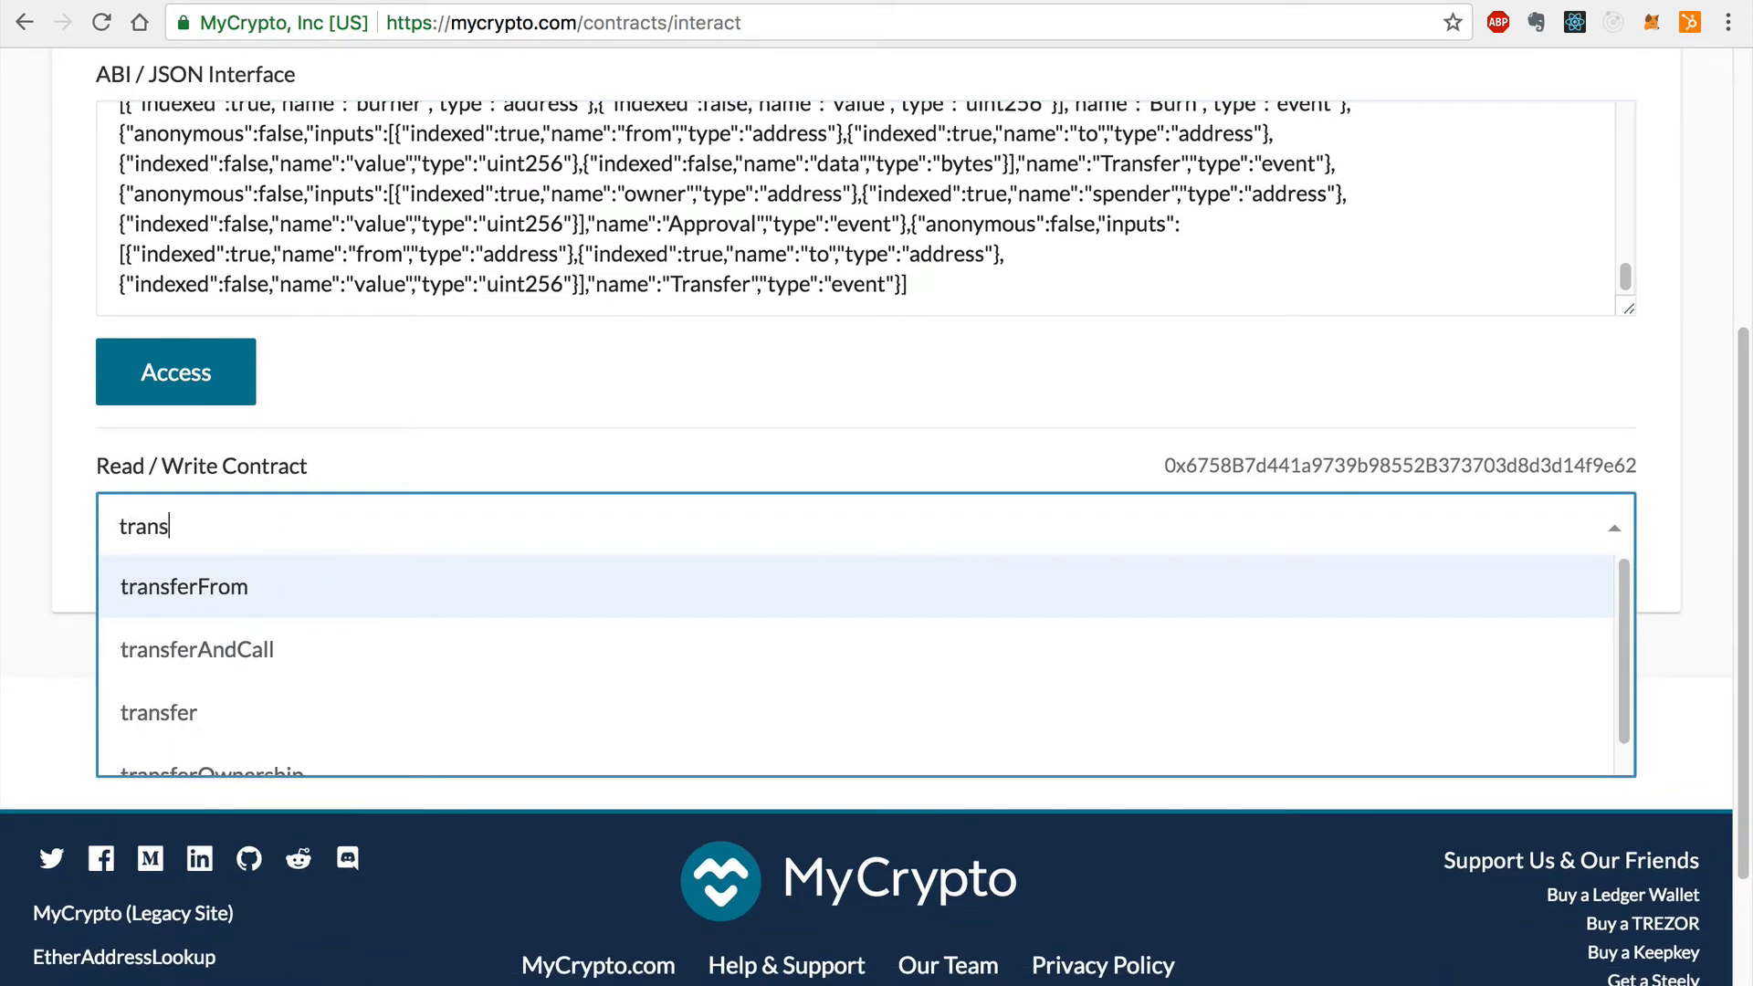
click(197, 650)
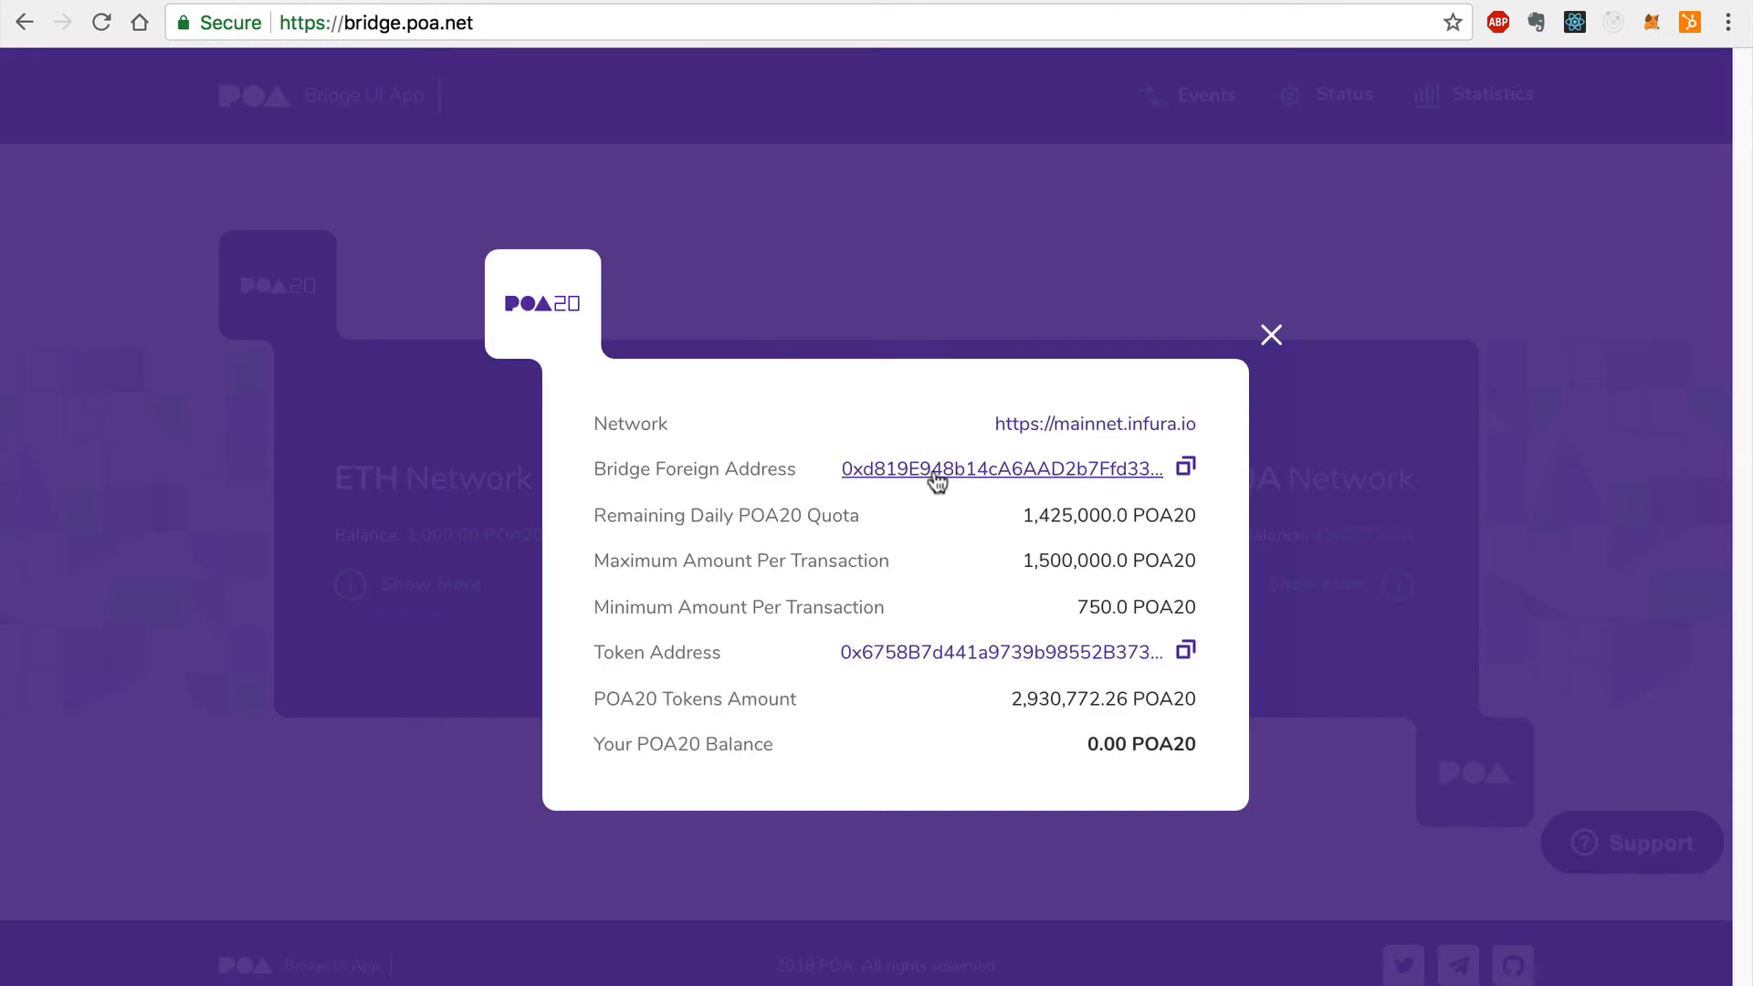
mouse_move(937, 482)
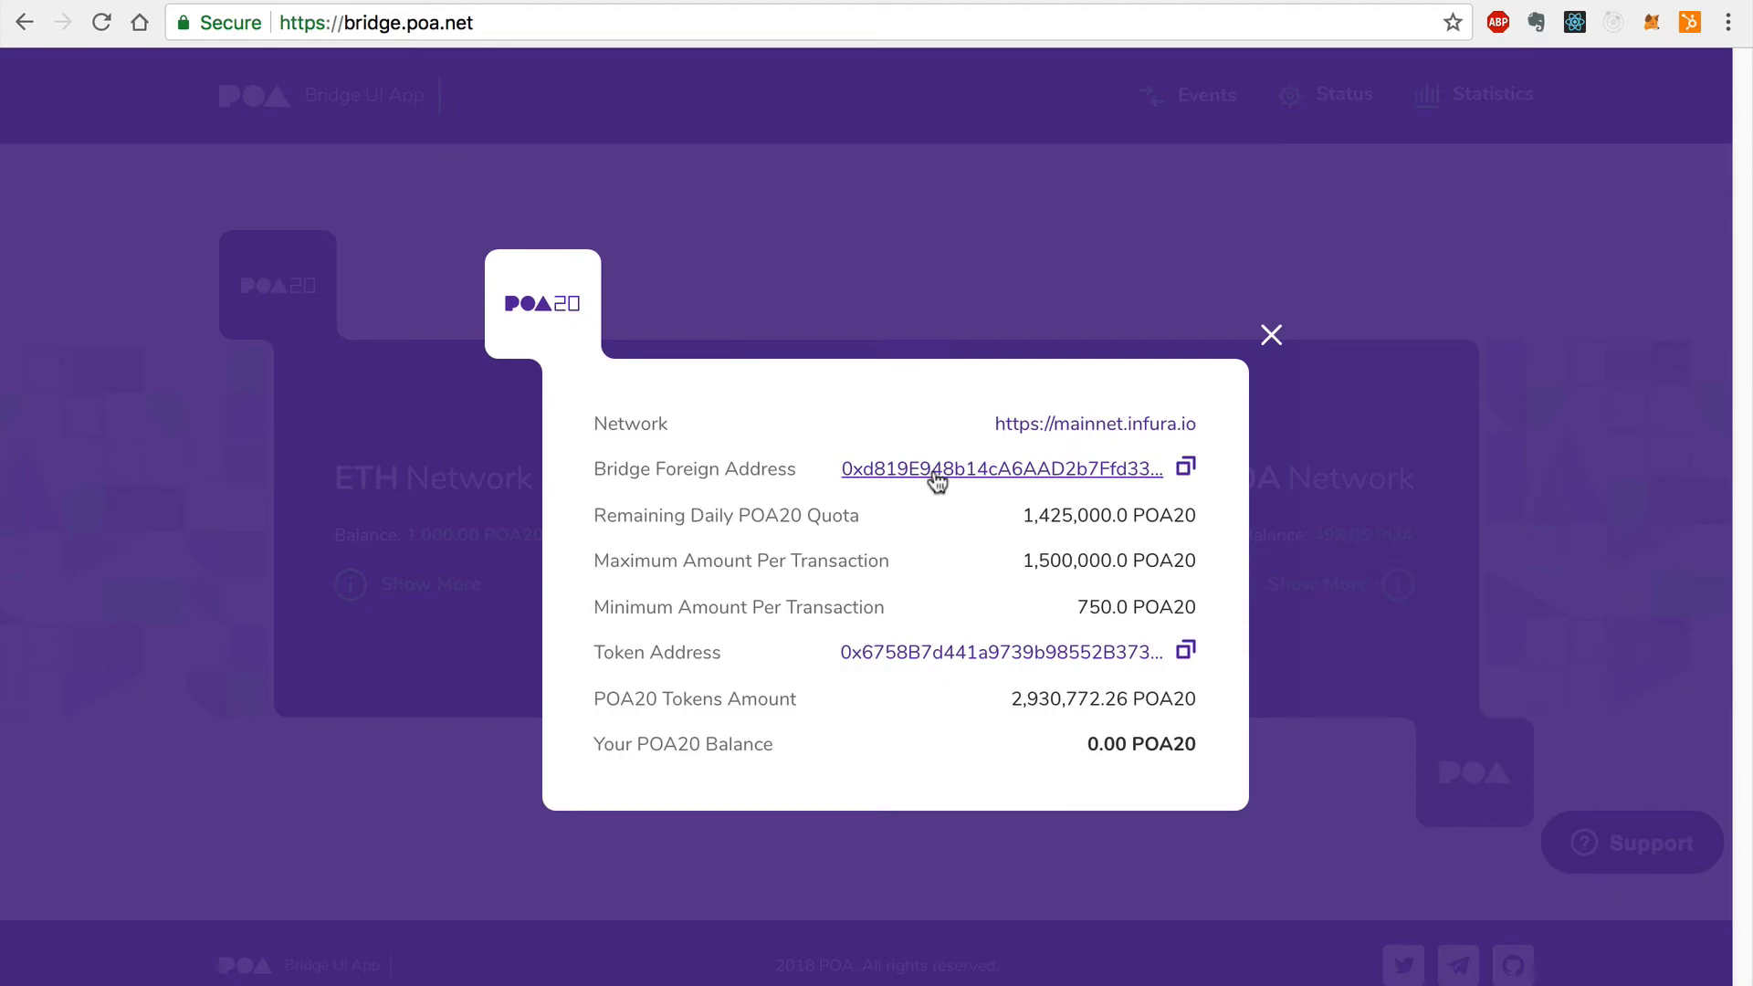
Get the bridge foreign address from the ETH-side Show More details.
click(998, 469)
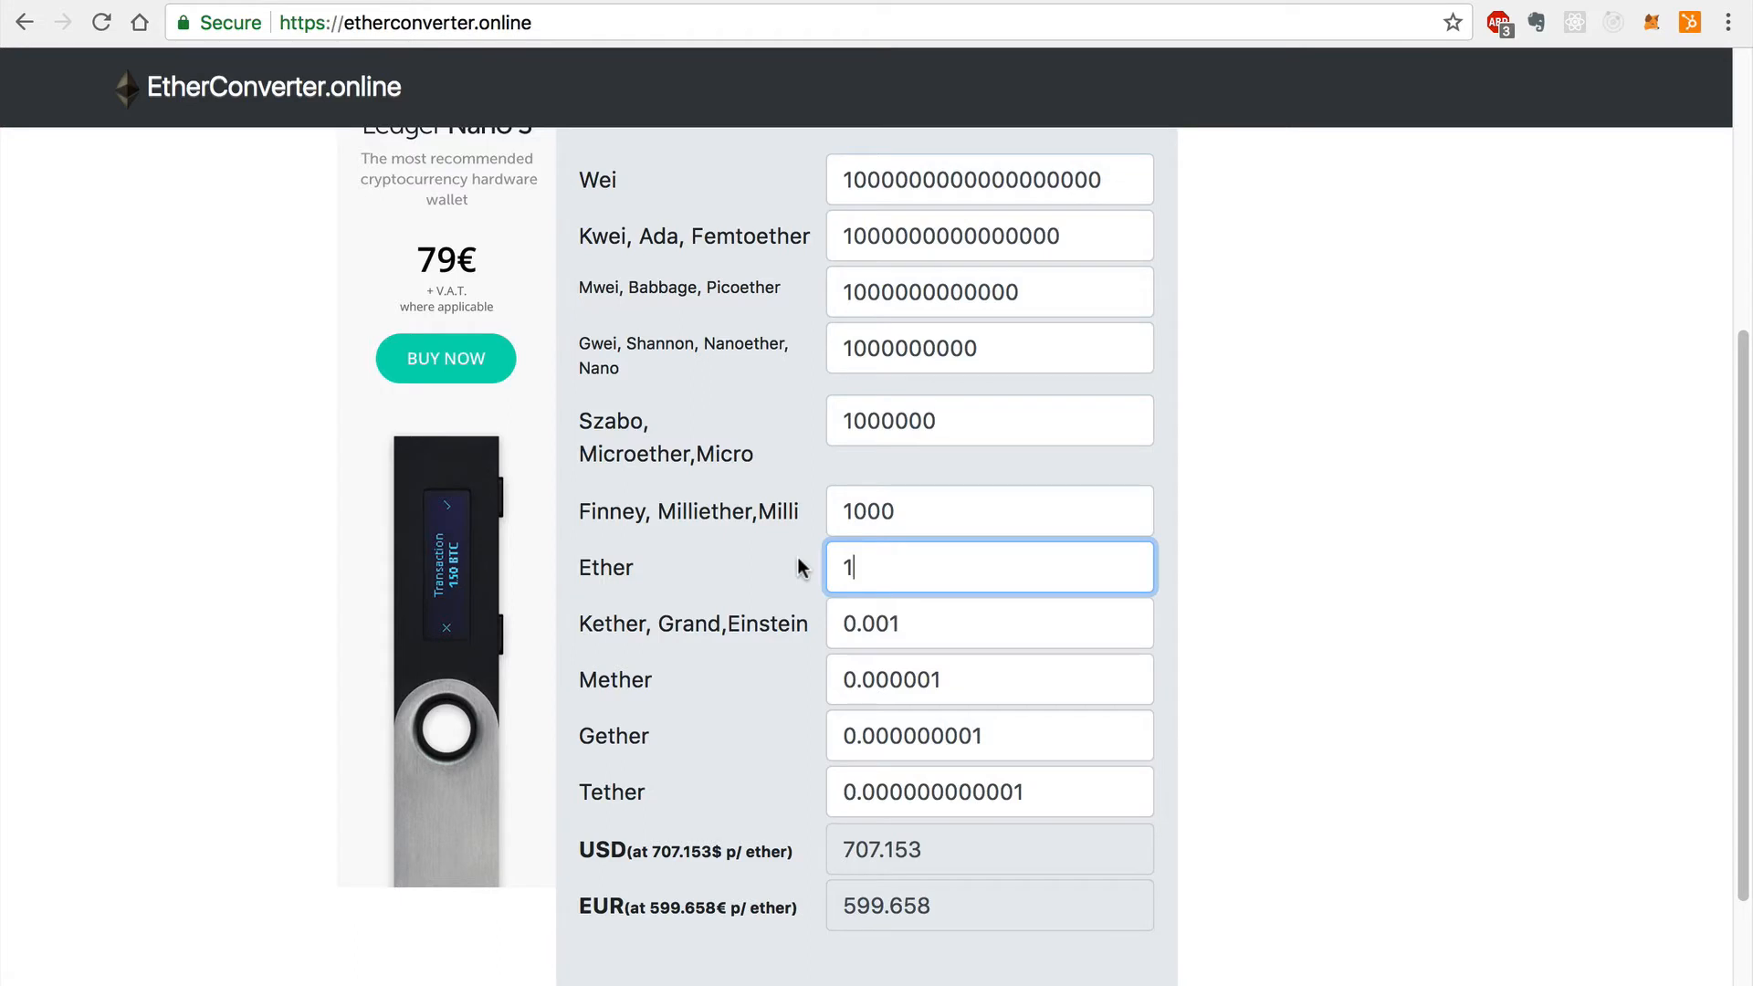
Convert 1000 ether to wei and grab the resulting 1,000,000,000,000,000,000,000 value.
text(00)
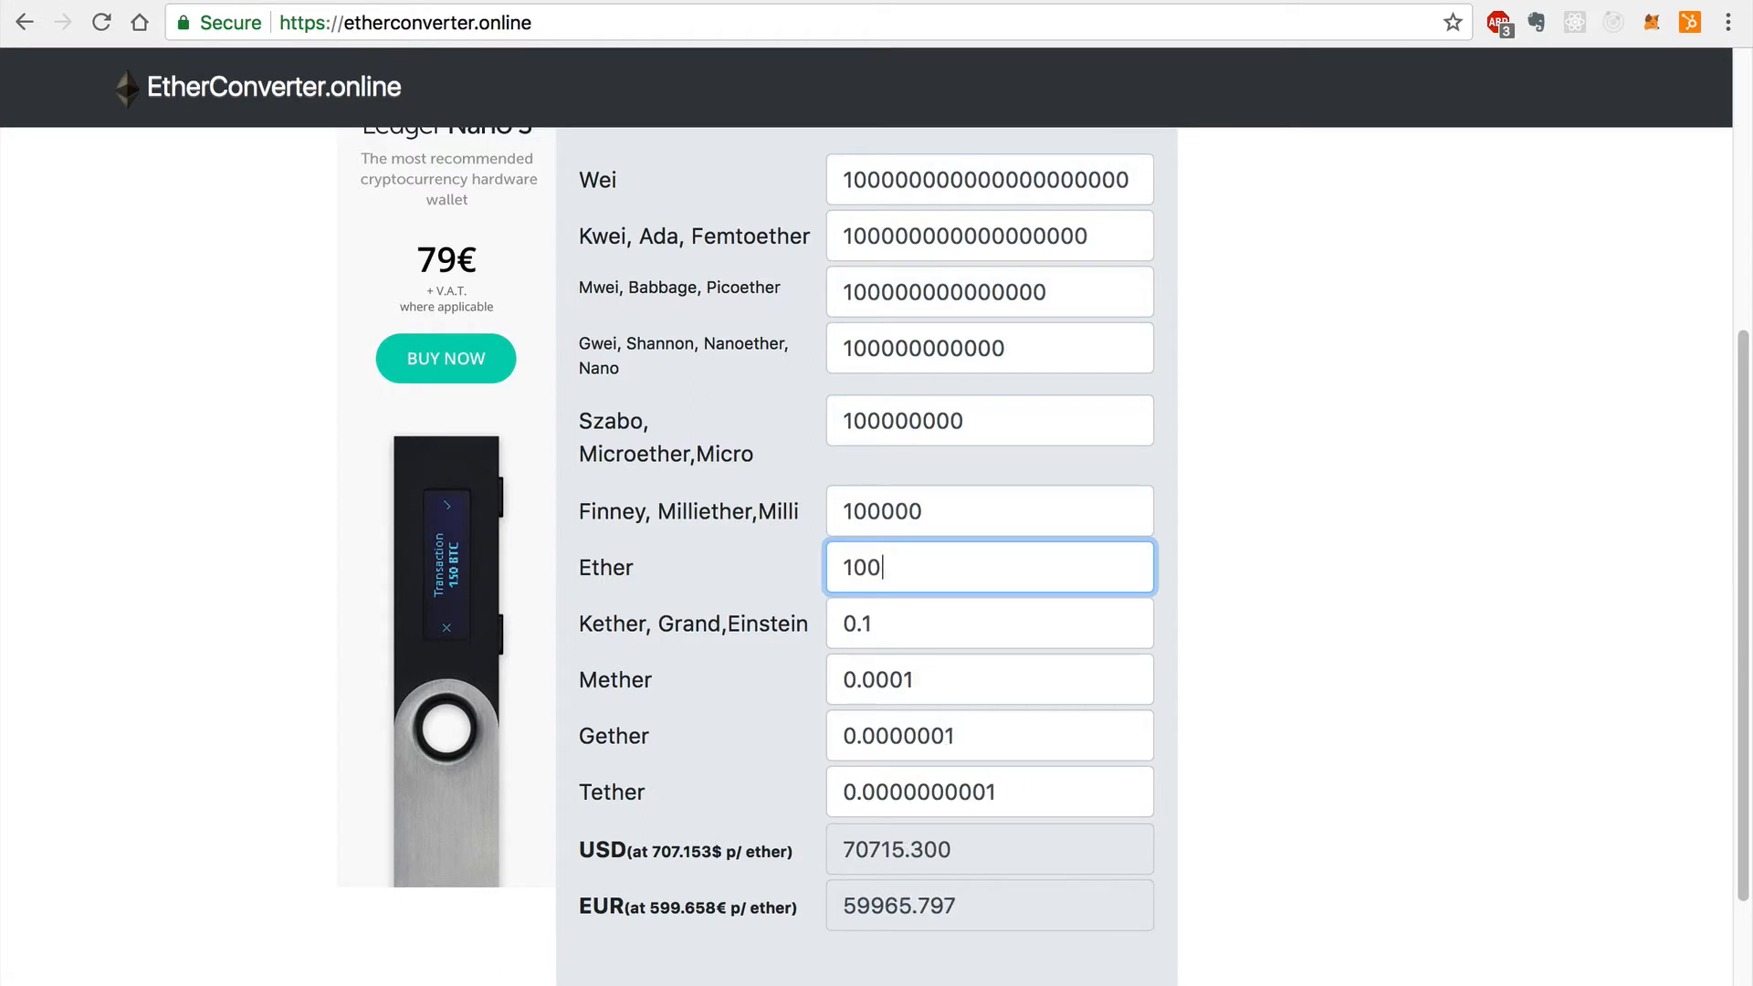
text(0)
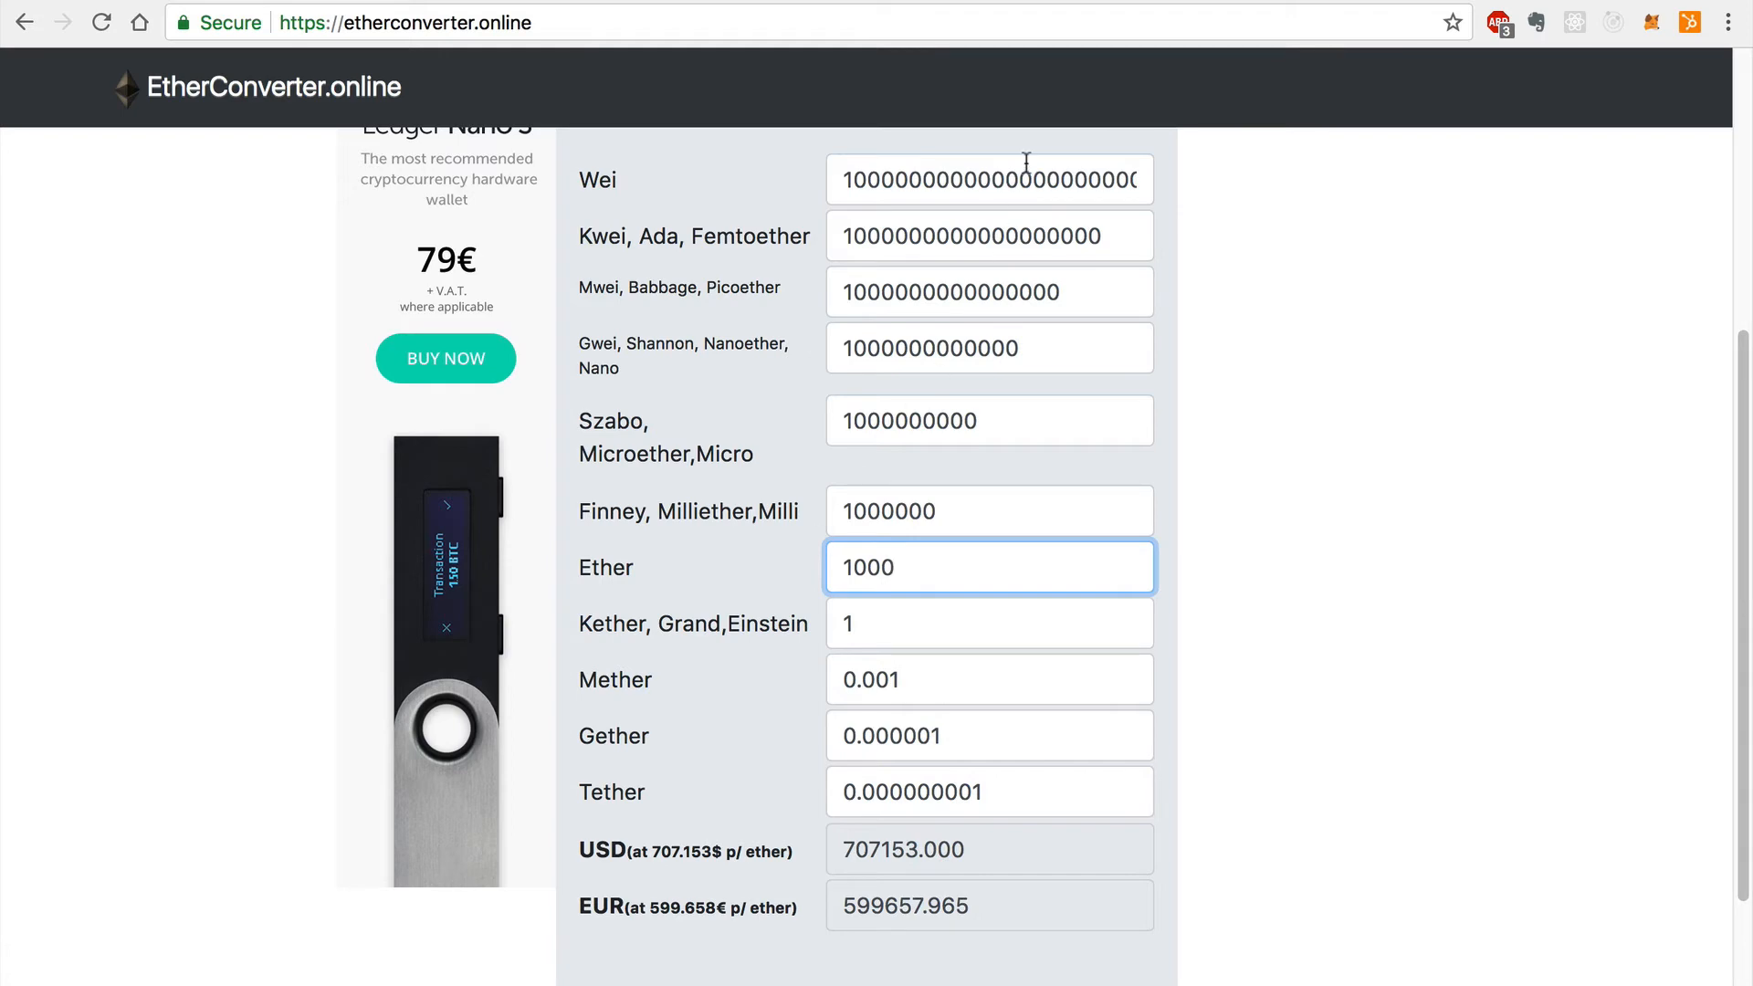
click(988, 179)
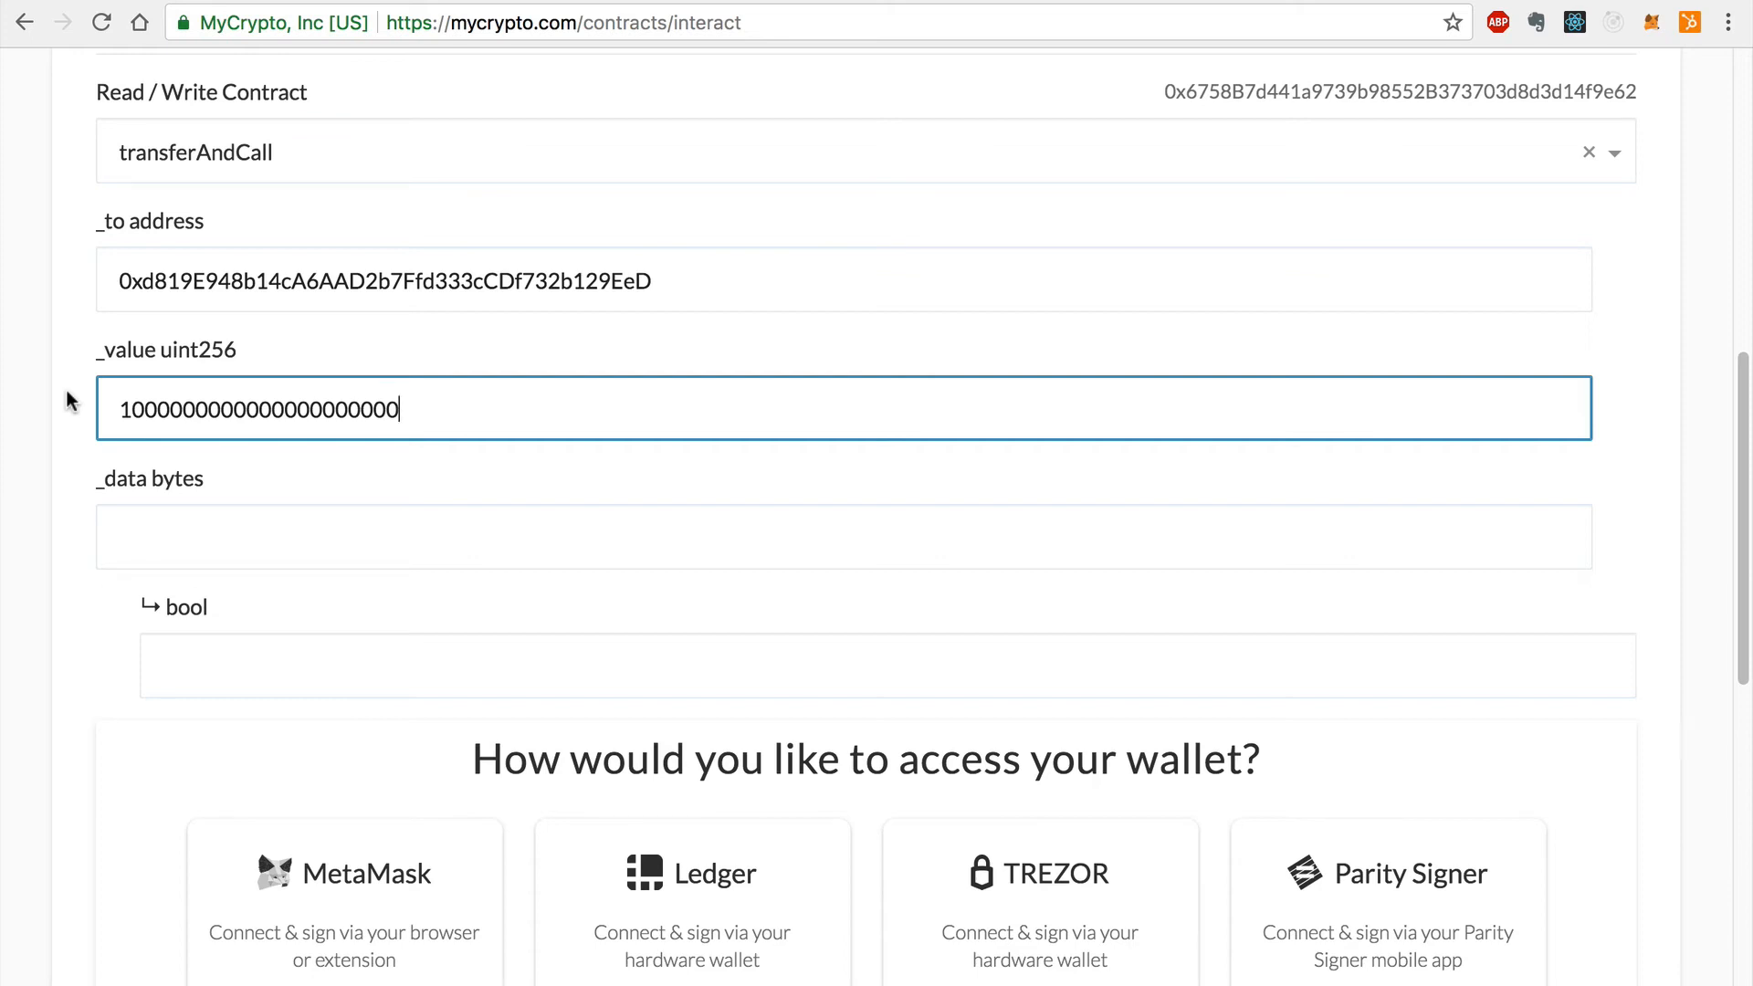
Unlock the wallet from the UTC keystore file with its password, accepting the security warning.
scroll(down, 3)
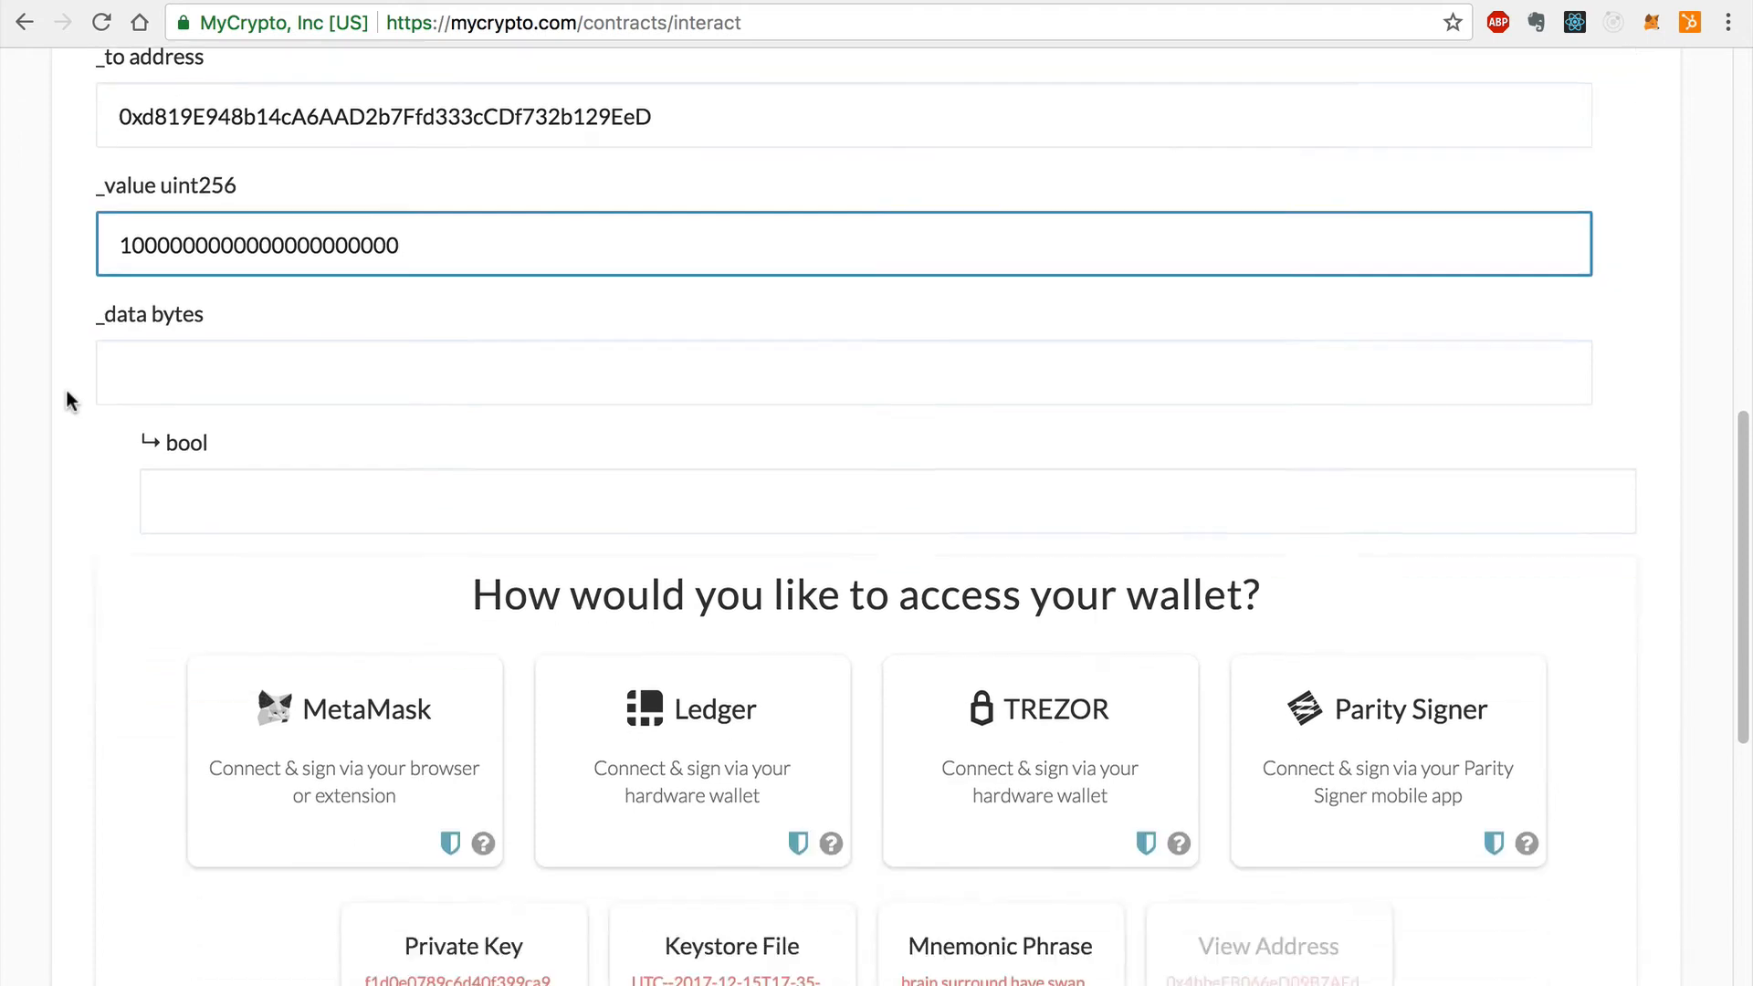
click(732, 945)
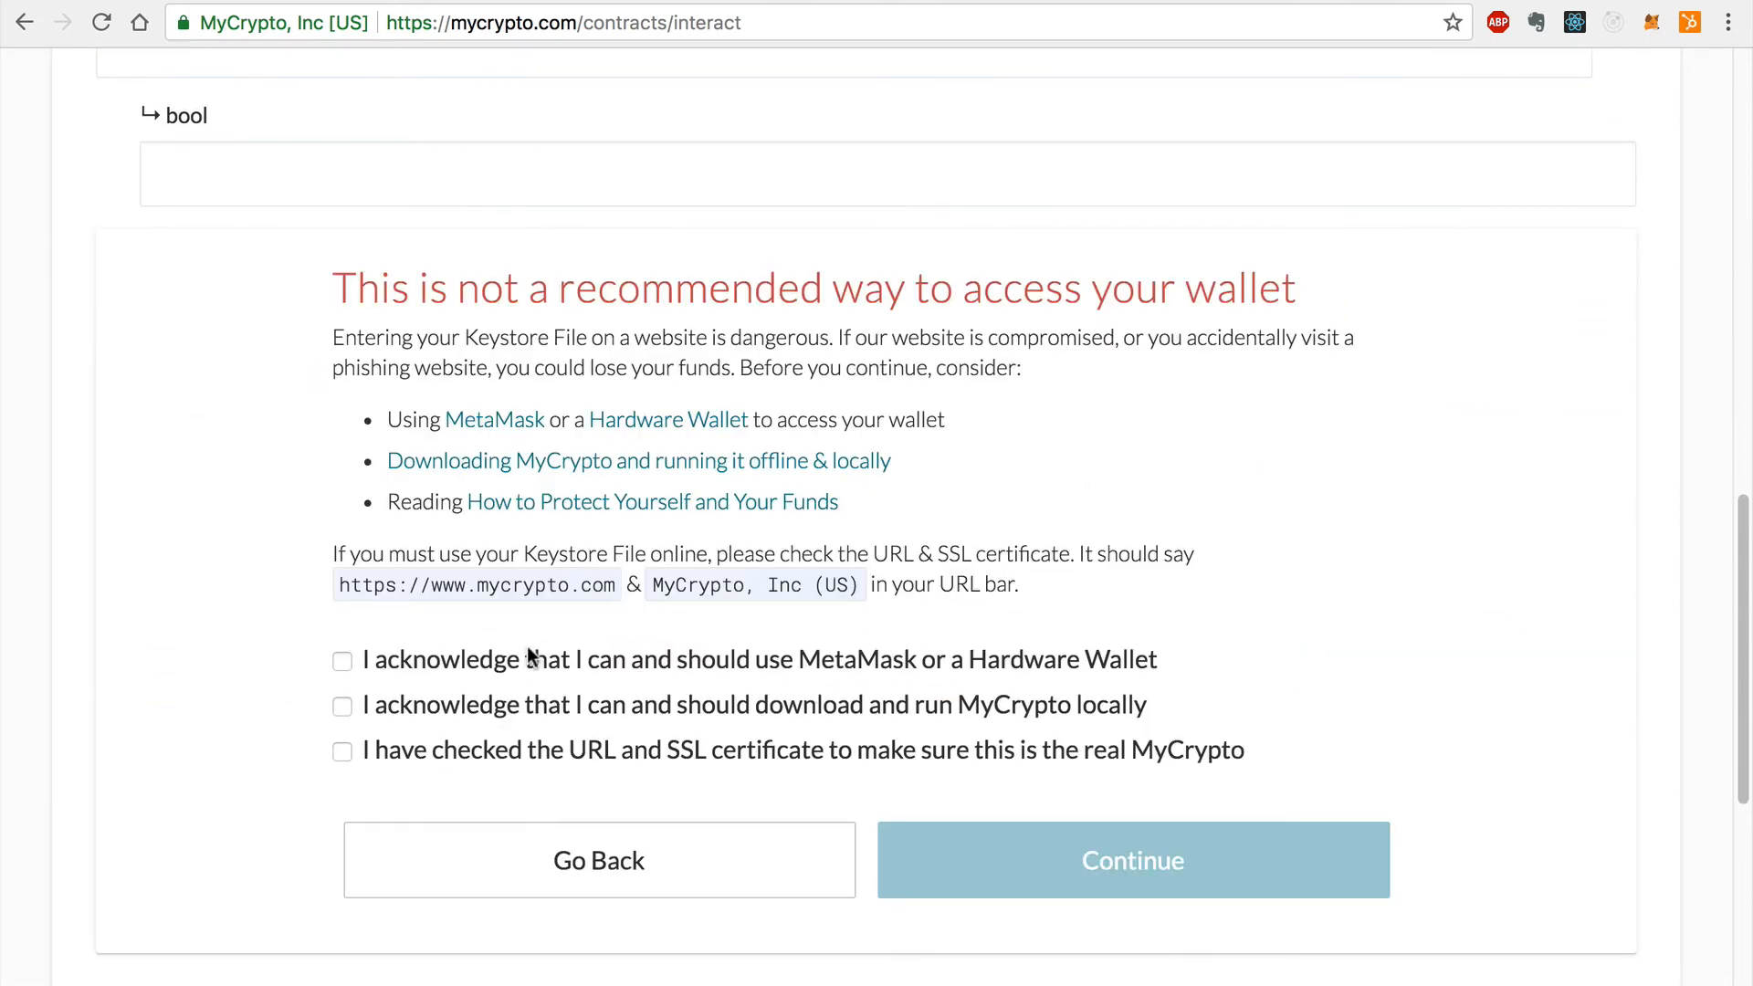
click(1132, 860)
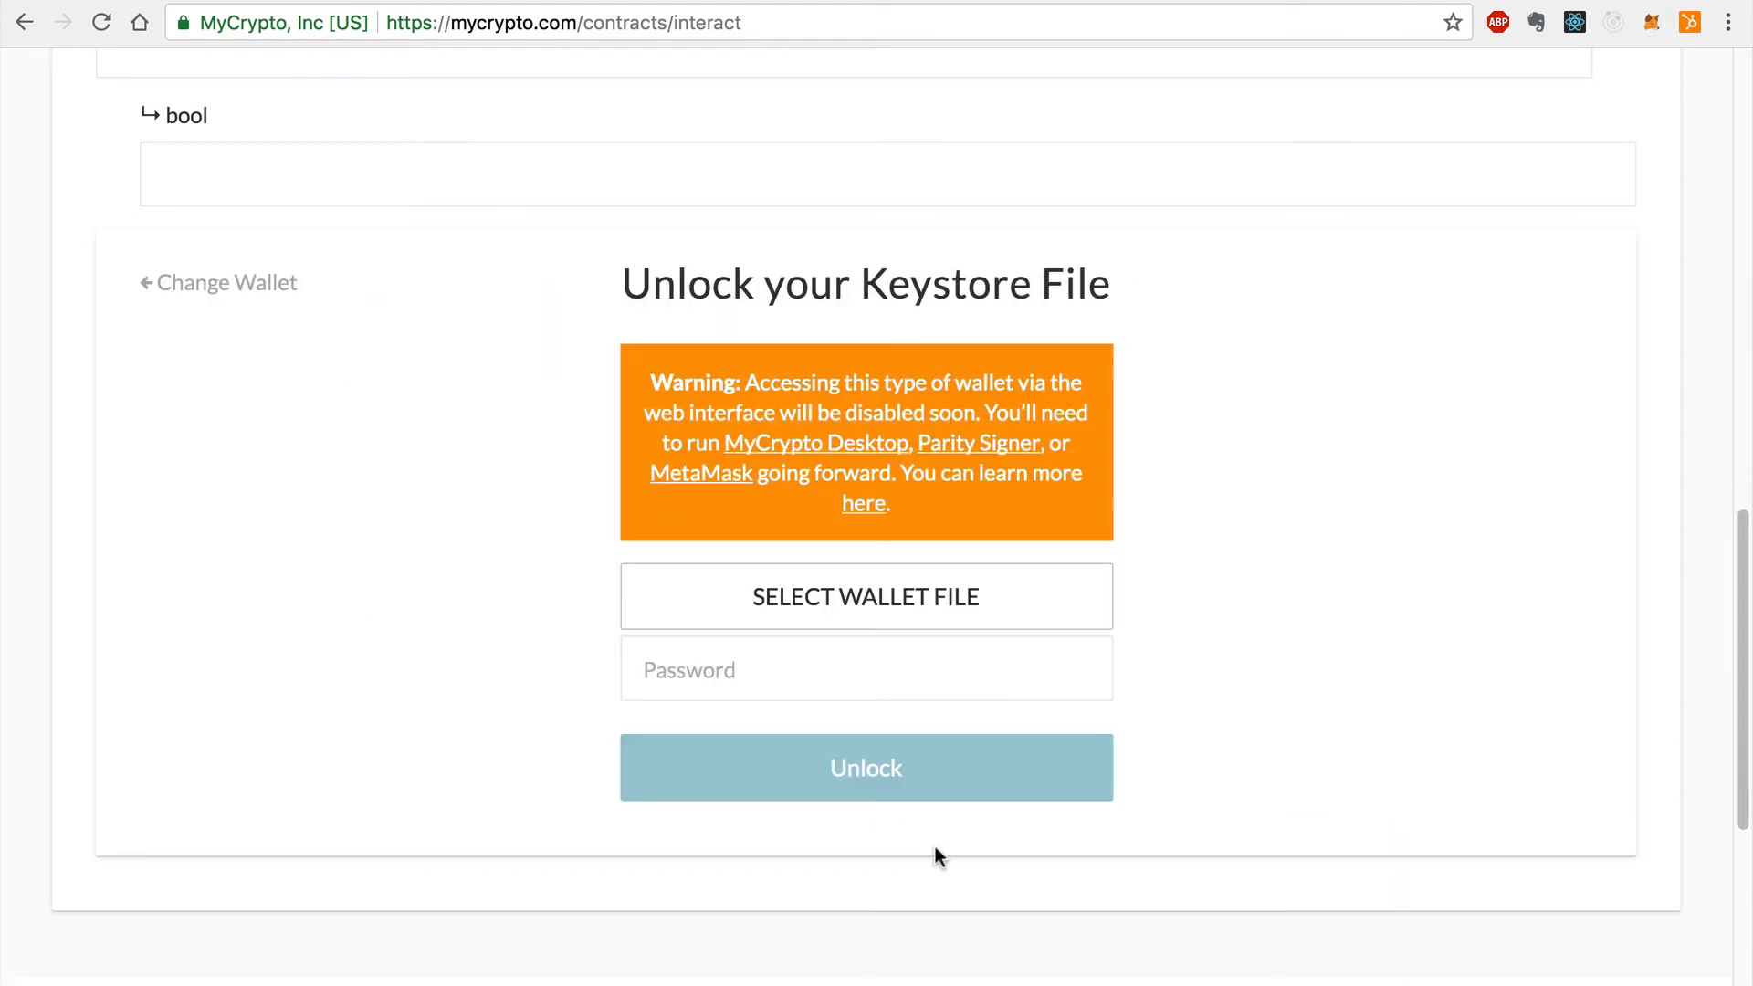
click(866, 596)
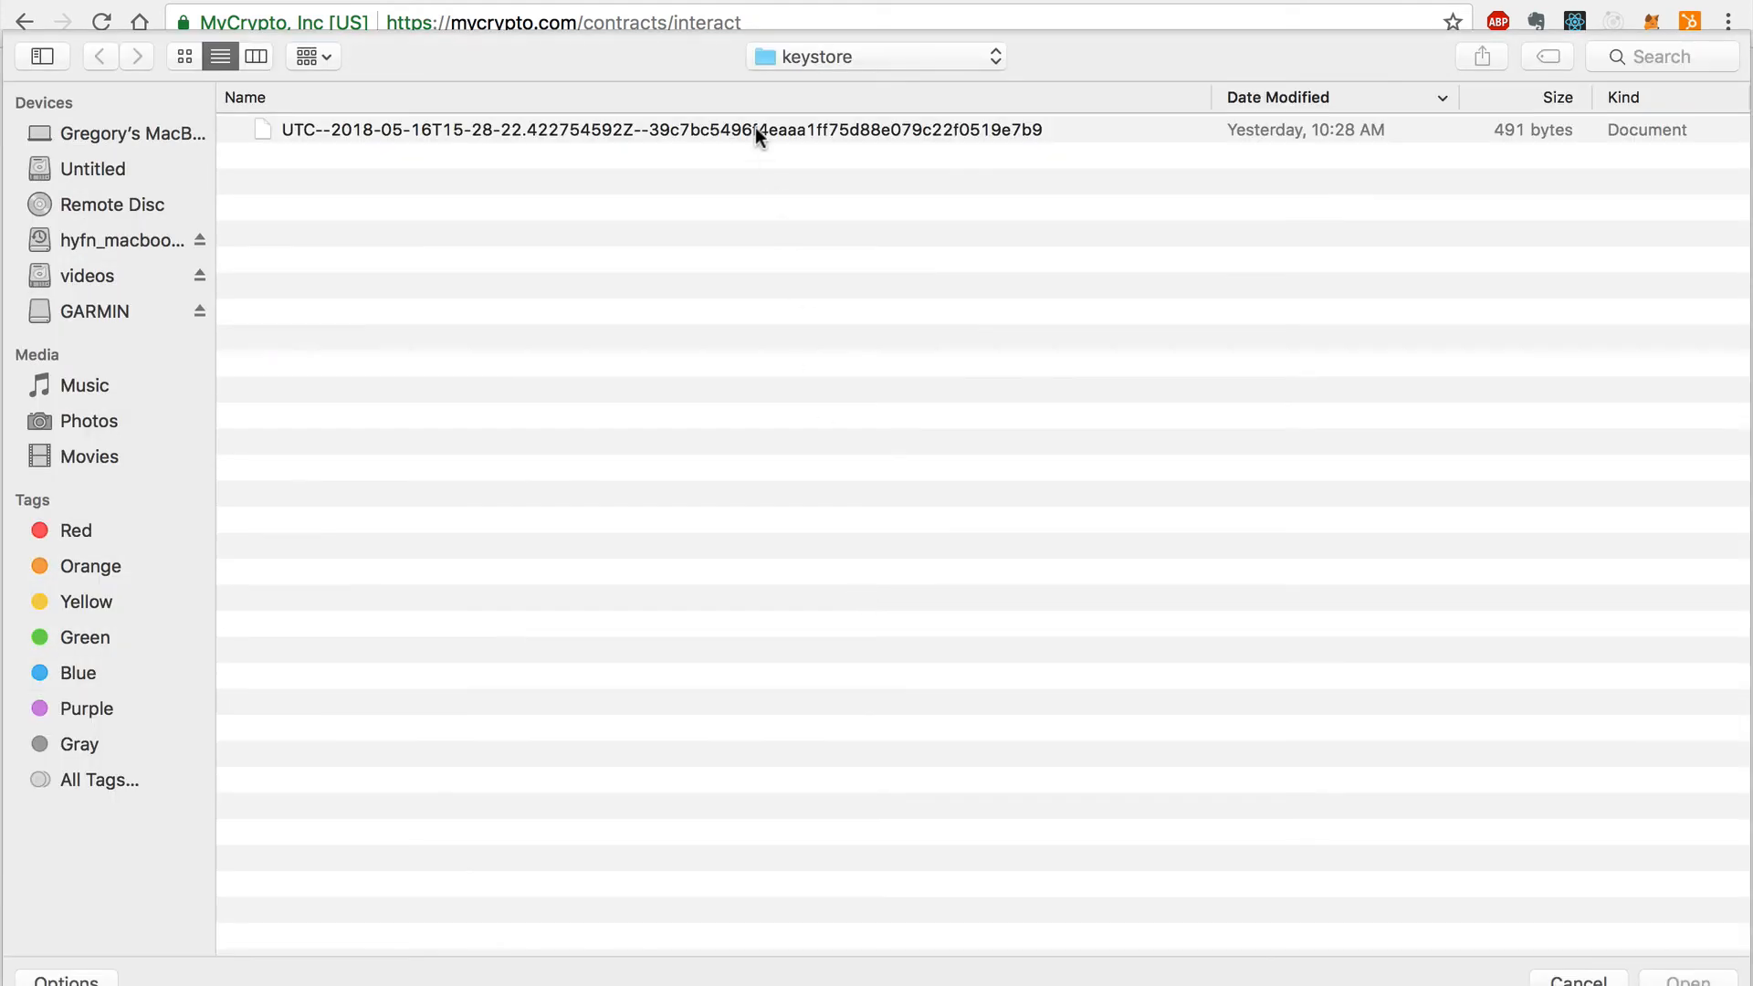
double_click(649, 130)
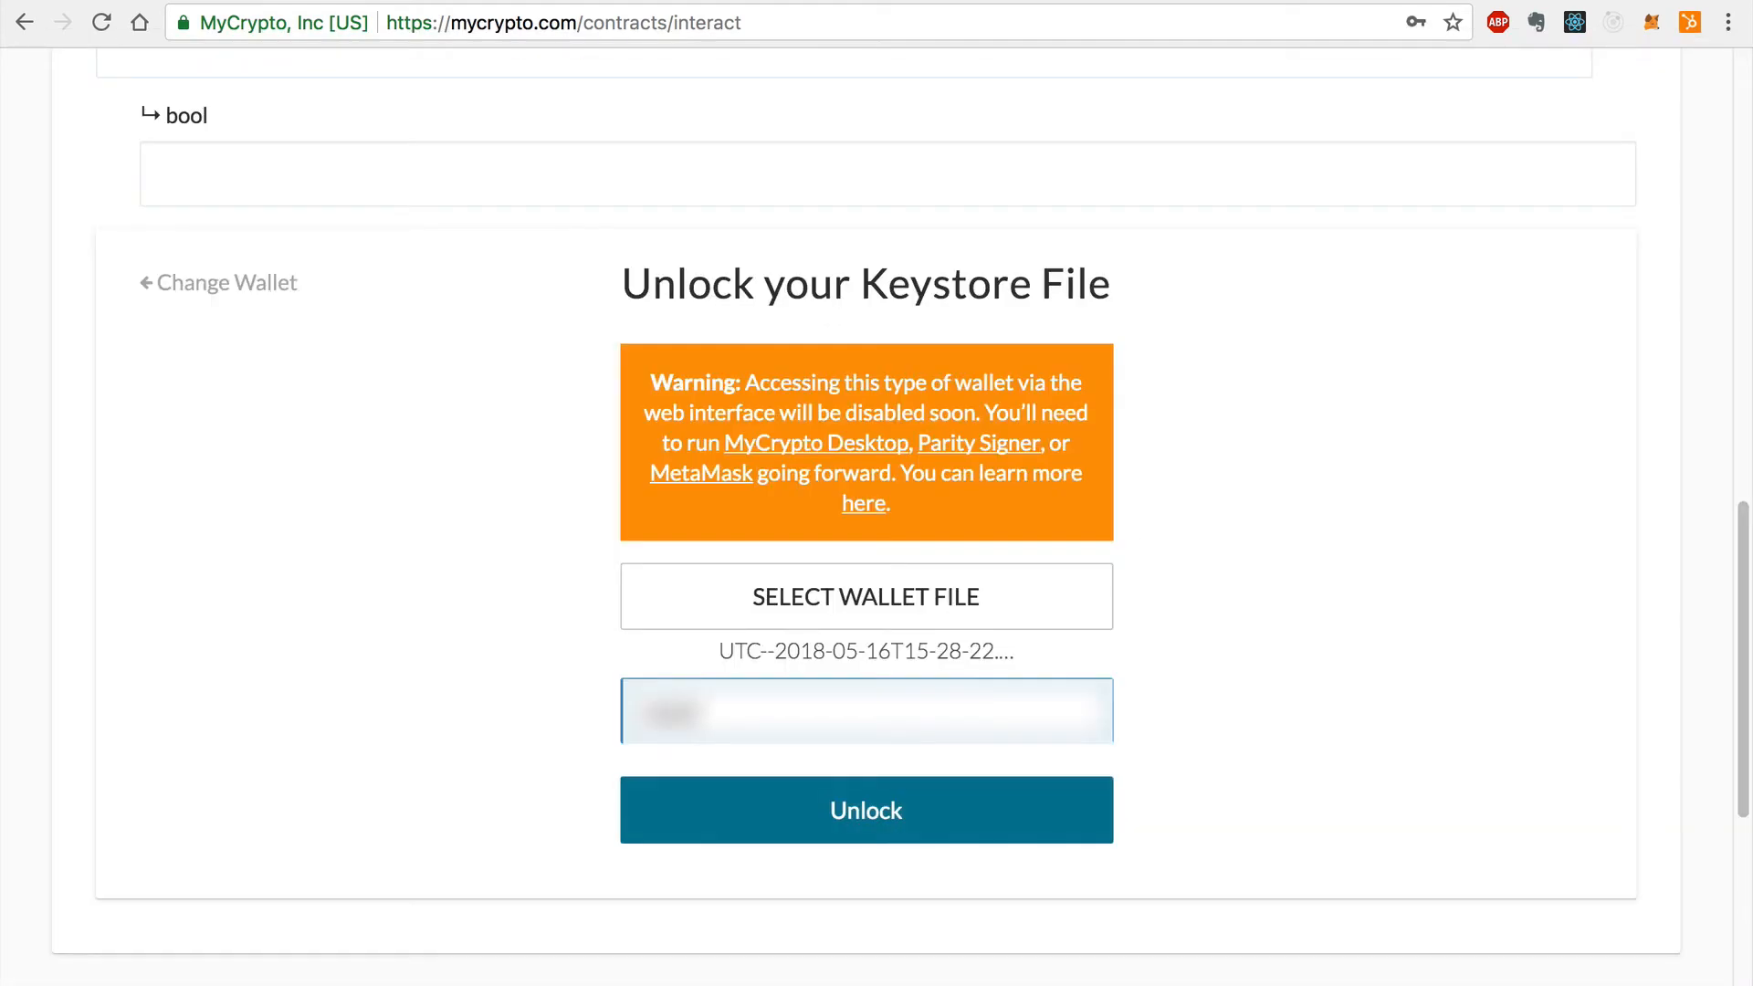
click(864, 810)
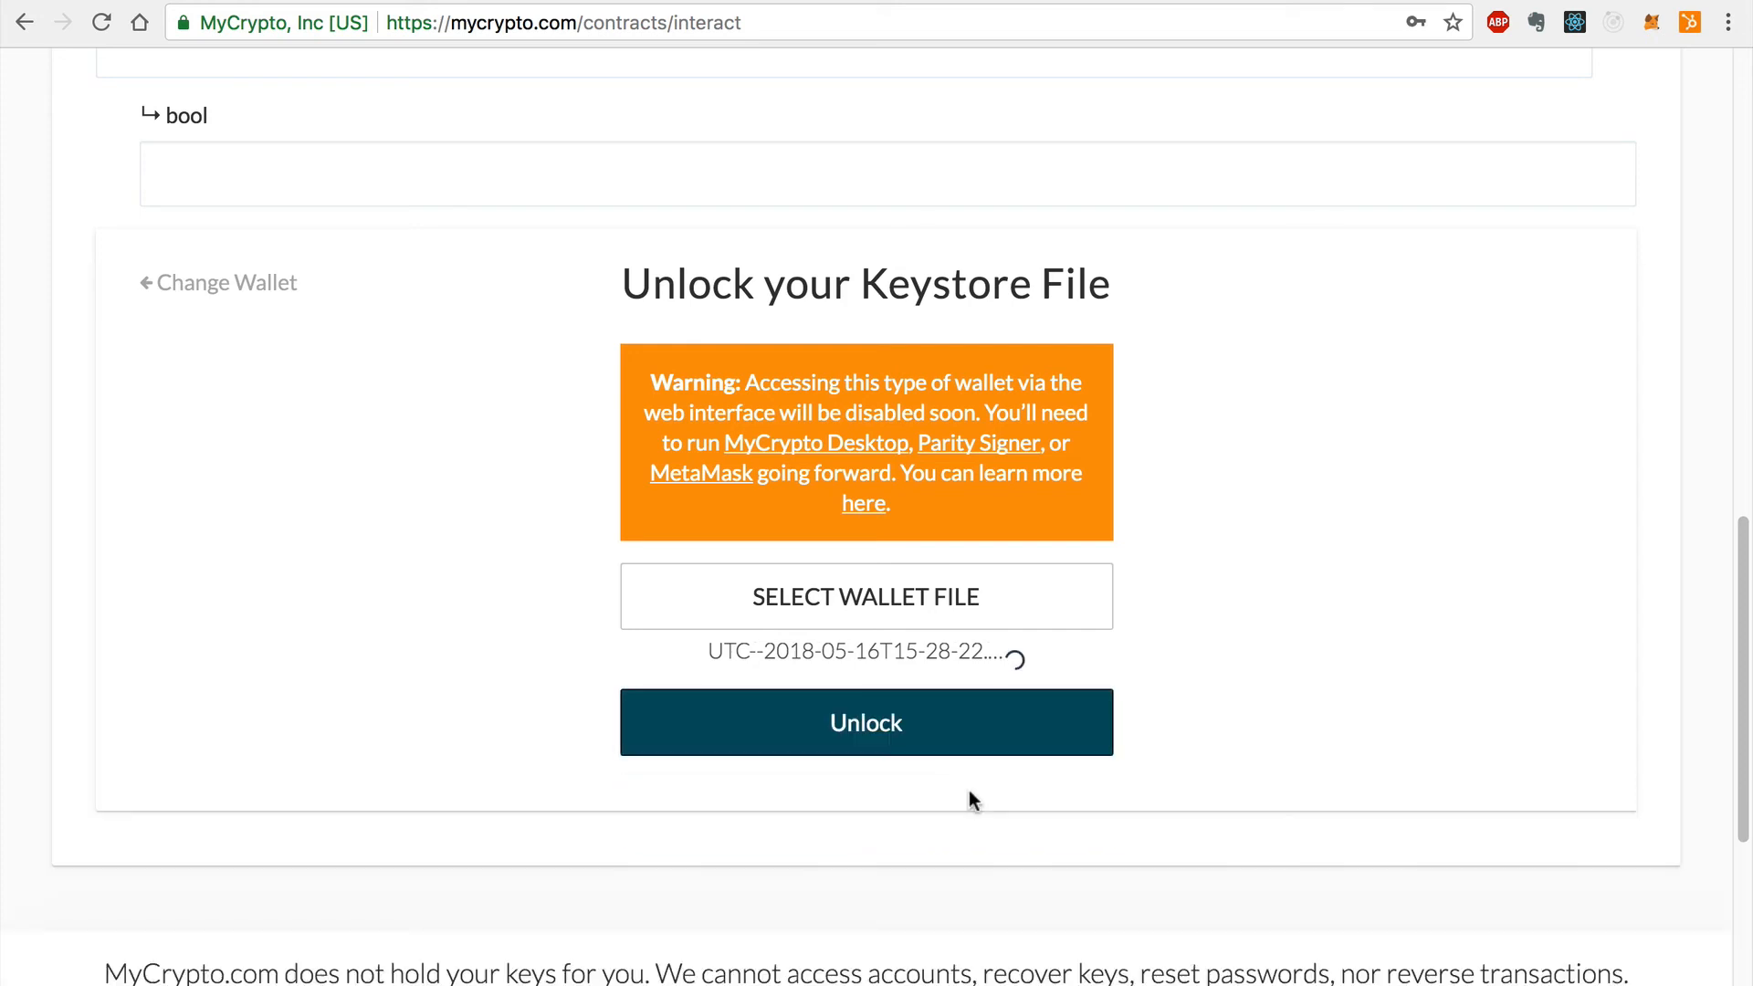
click(866, 721)
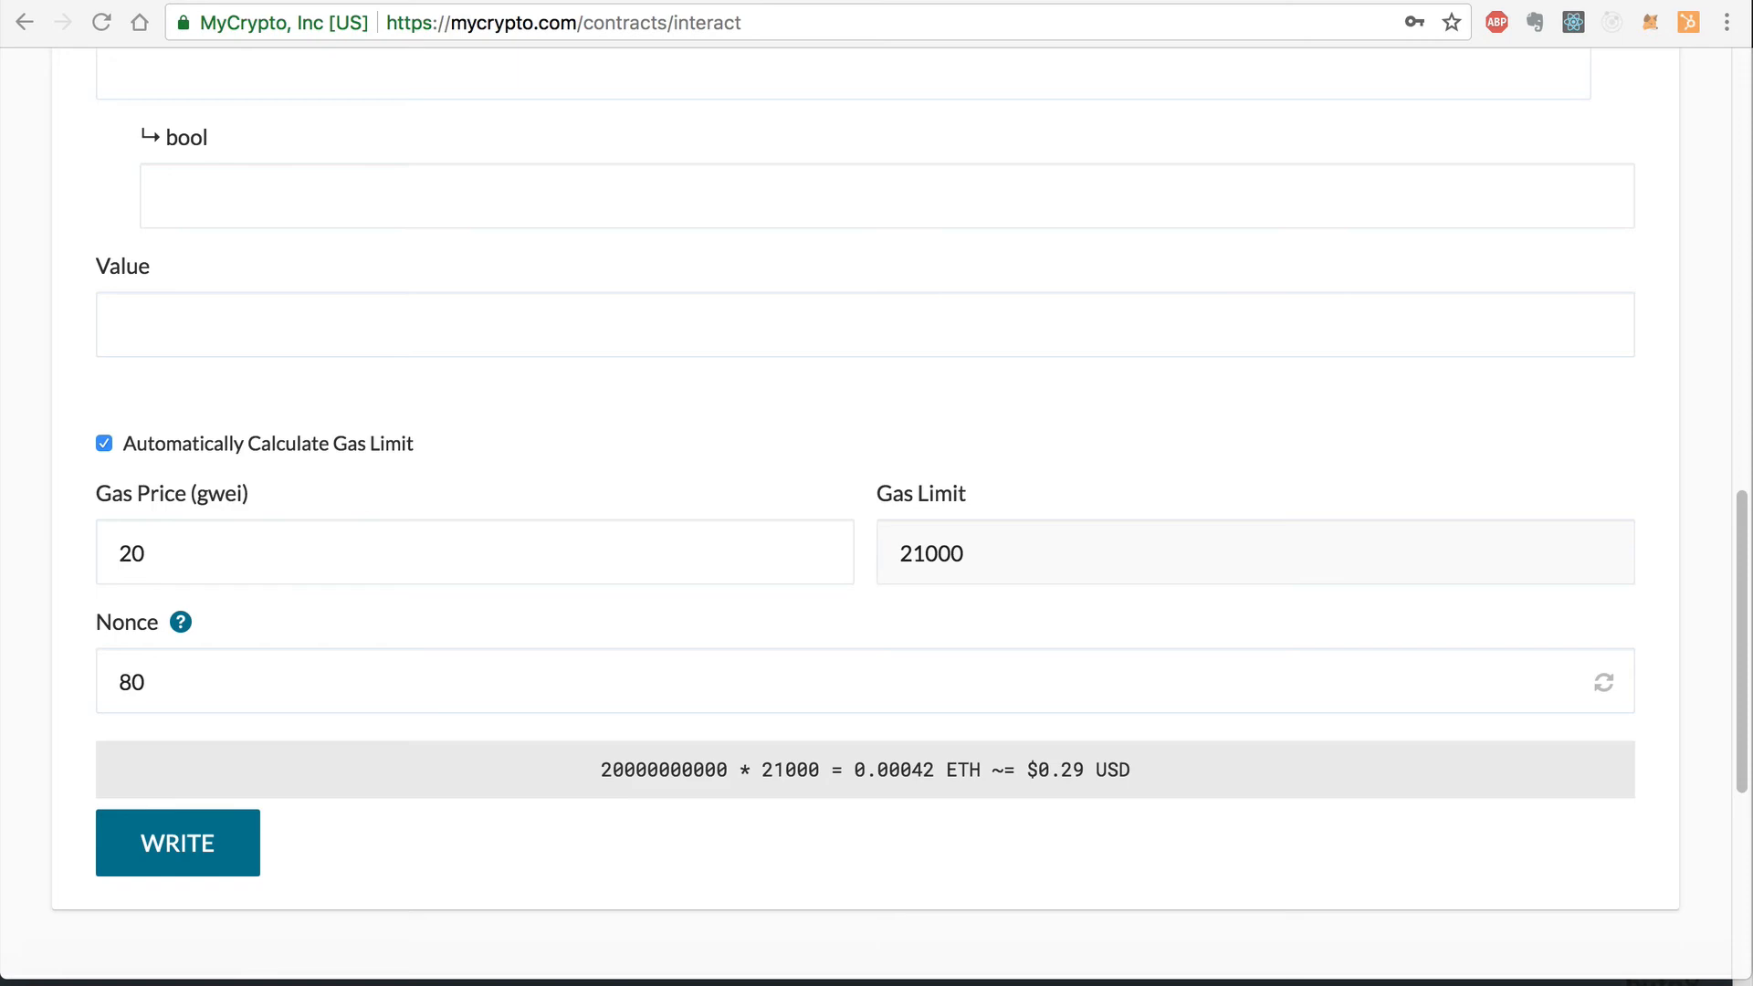
Write, sign and send the transferAndCall transaction, then verify its TX hash on Etherscan.
click(176, 843)
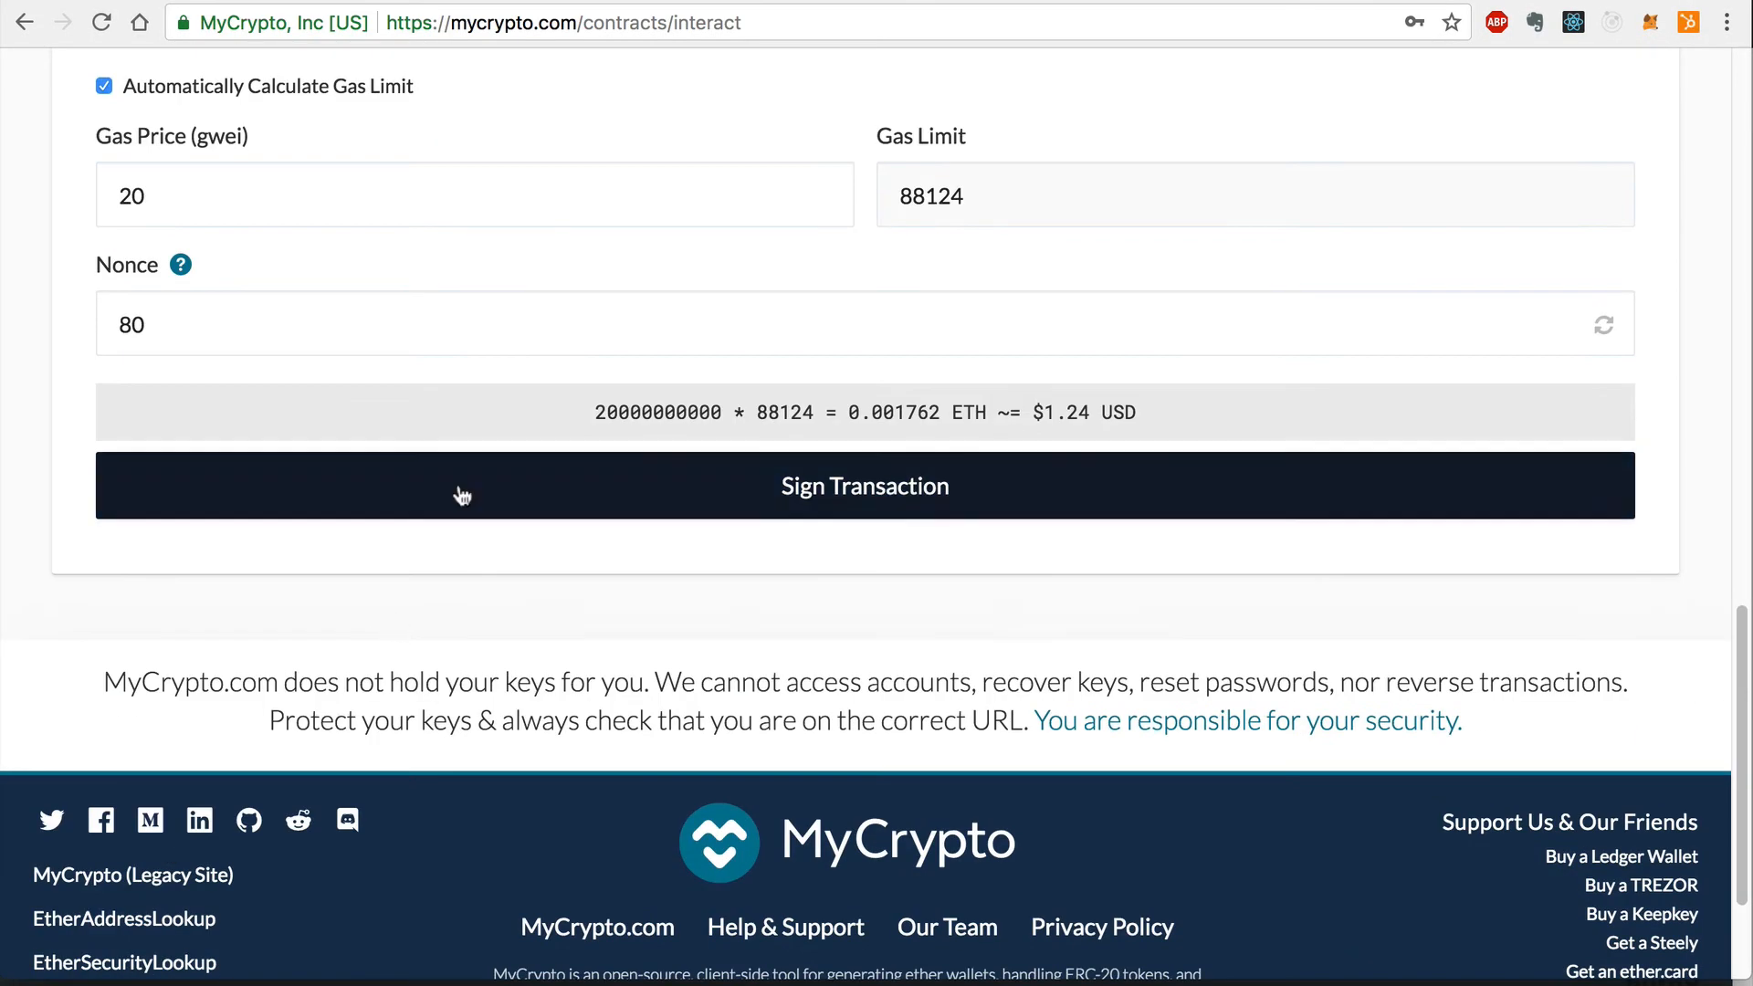
click(863, 485)
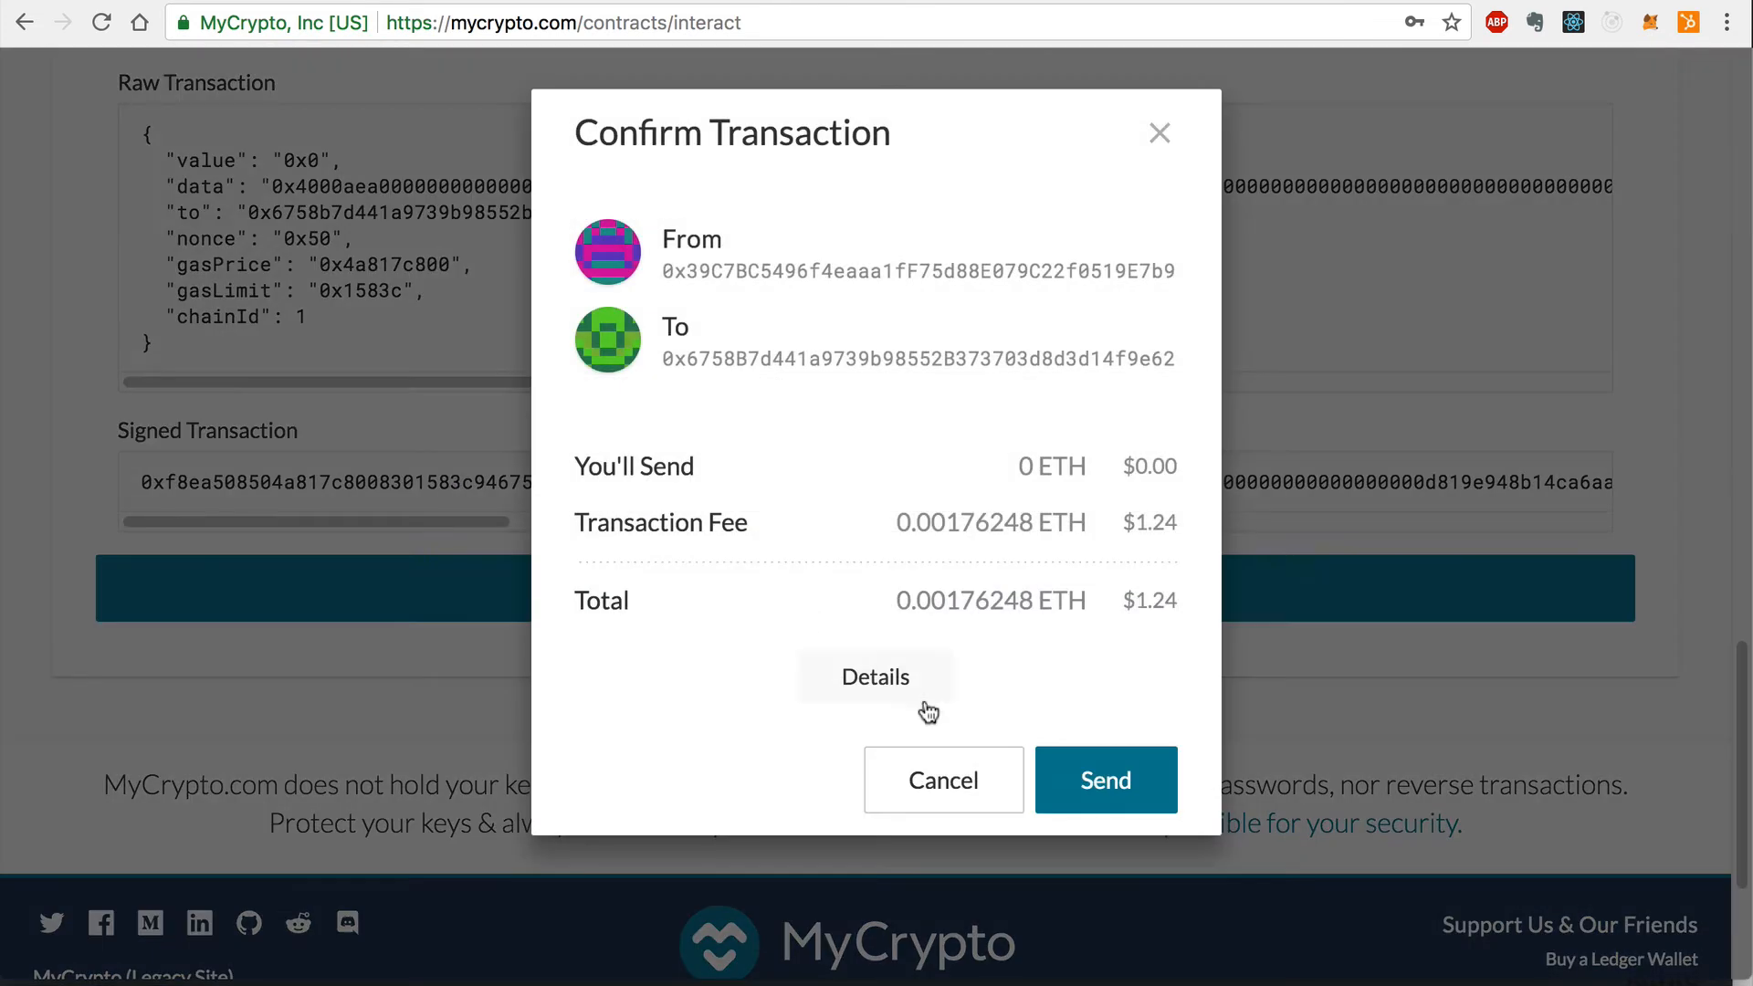
click(1104, 779)
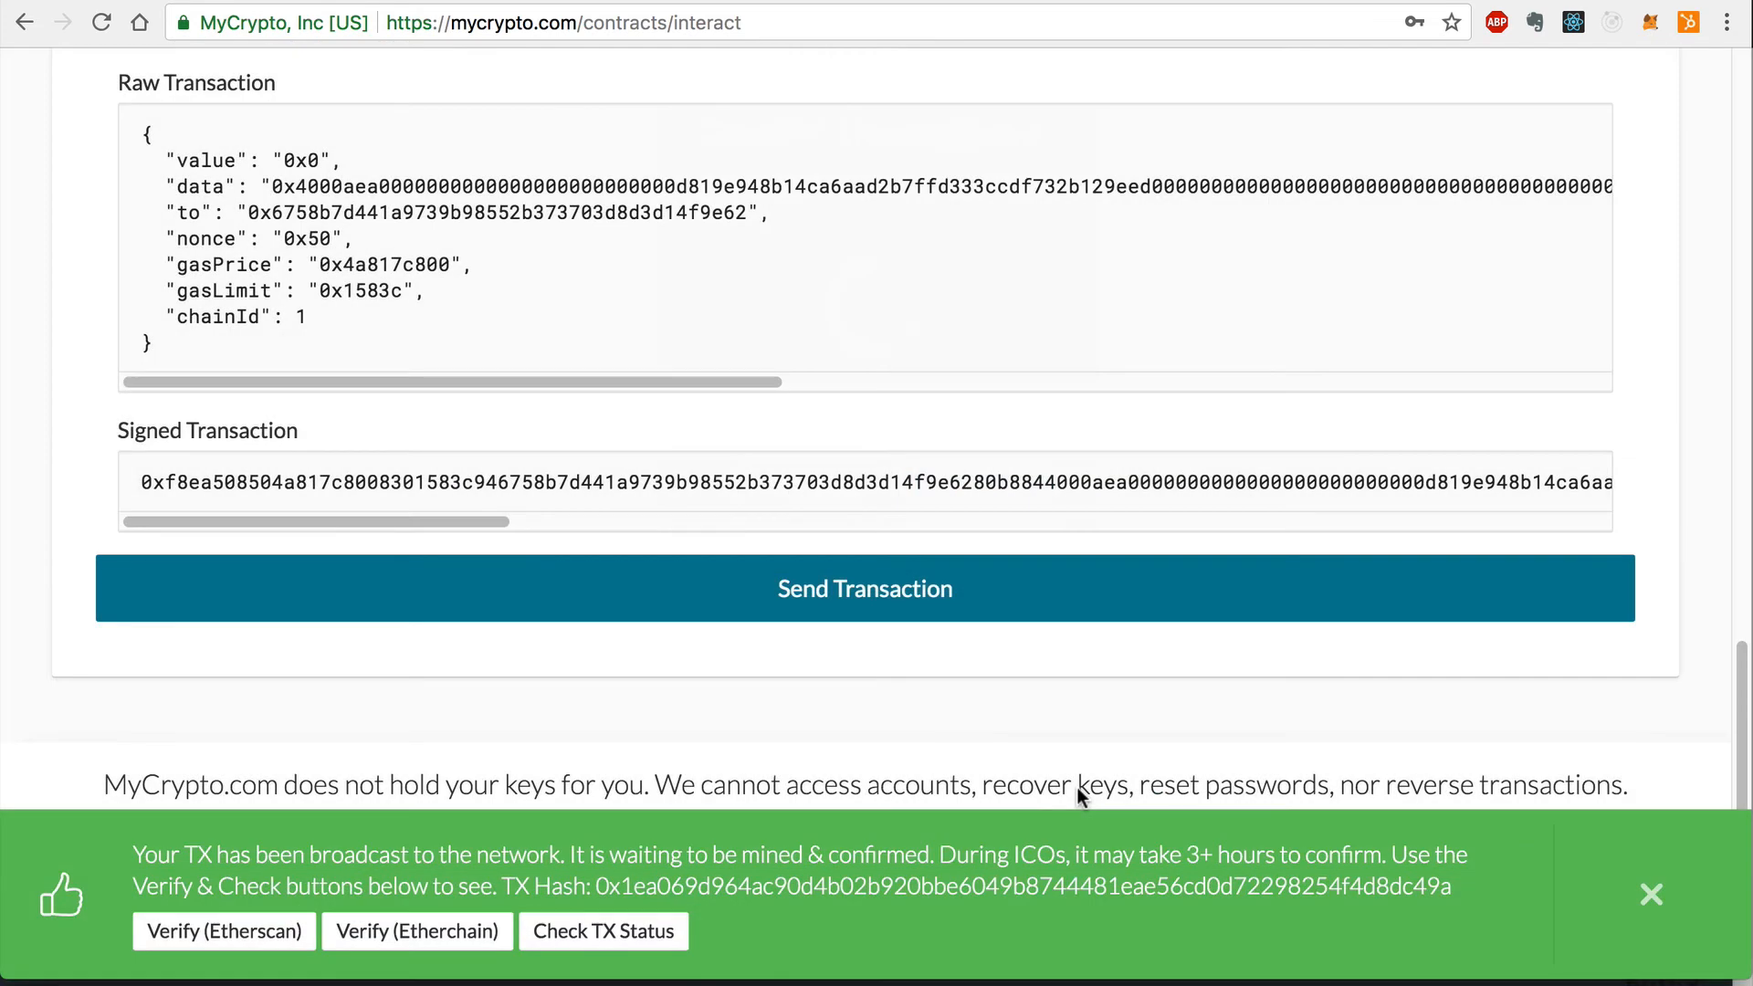
mouse_move(224, 931)
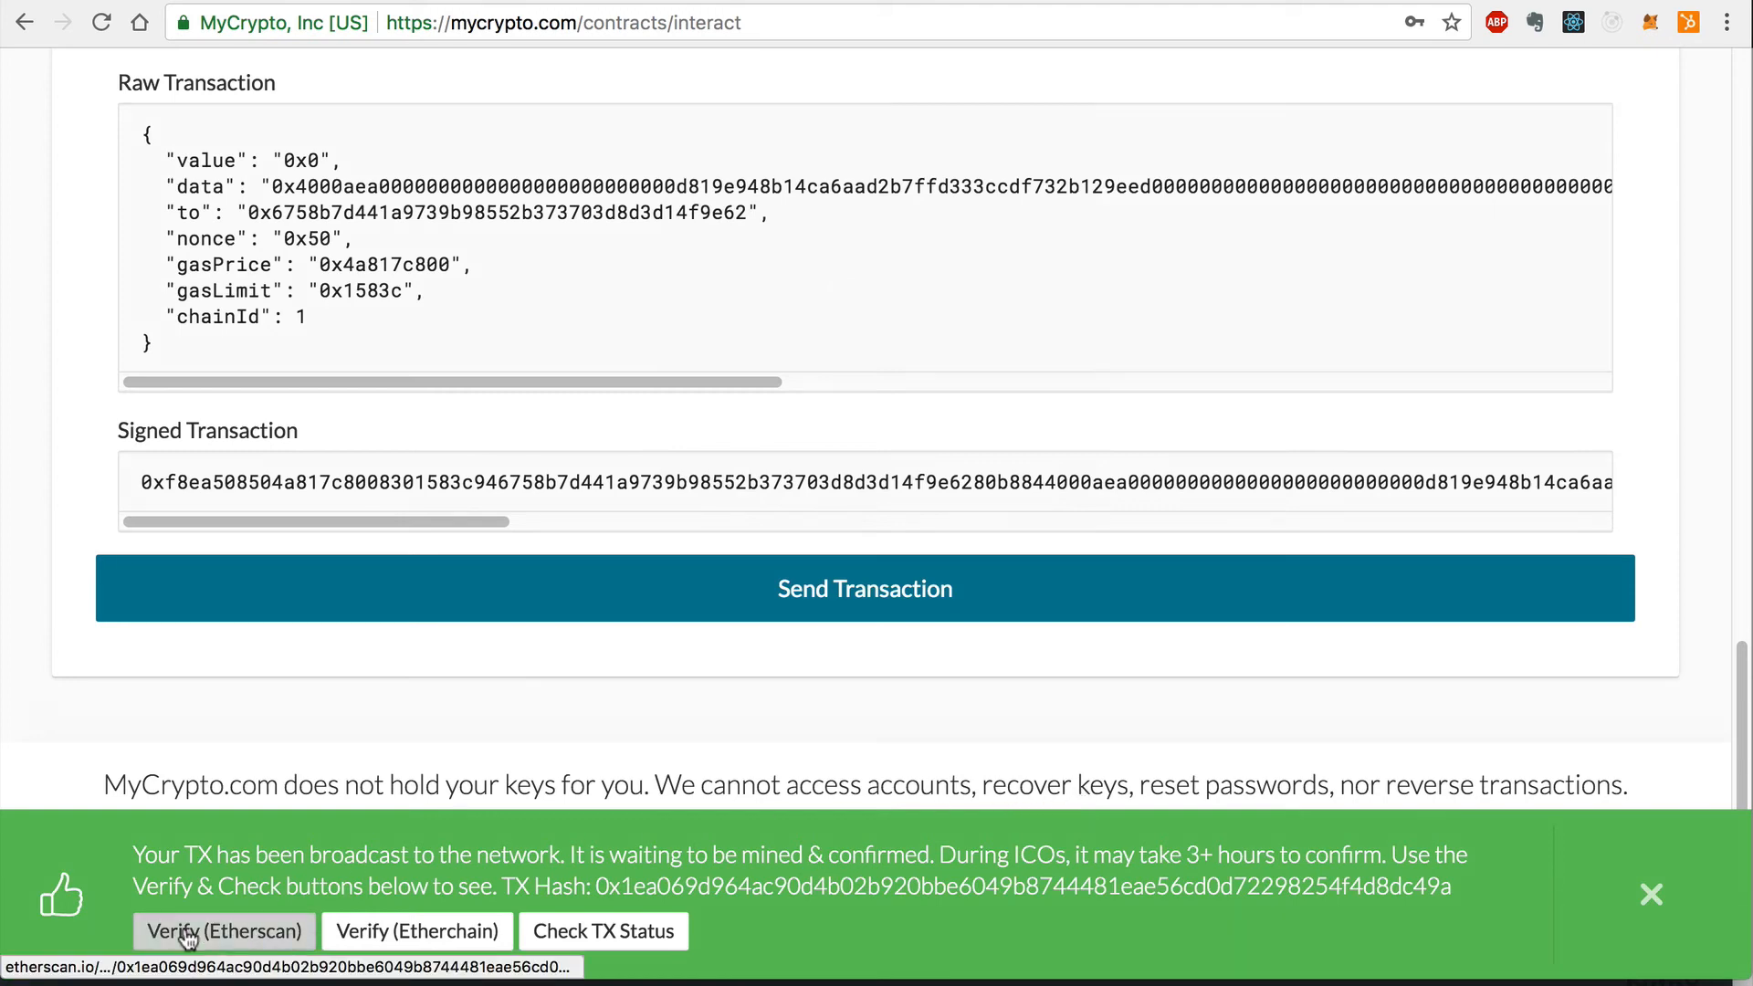
click(223, 931)
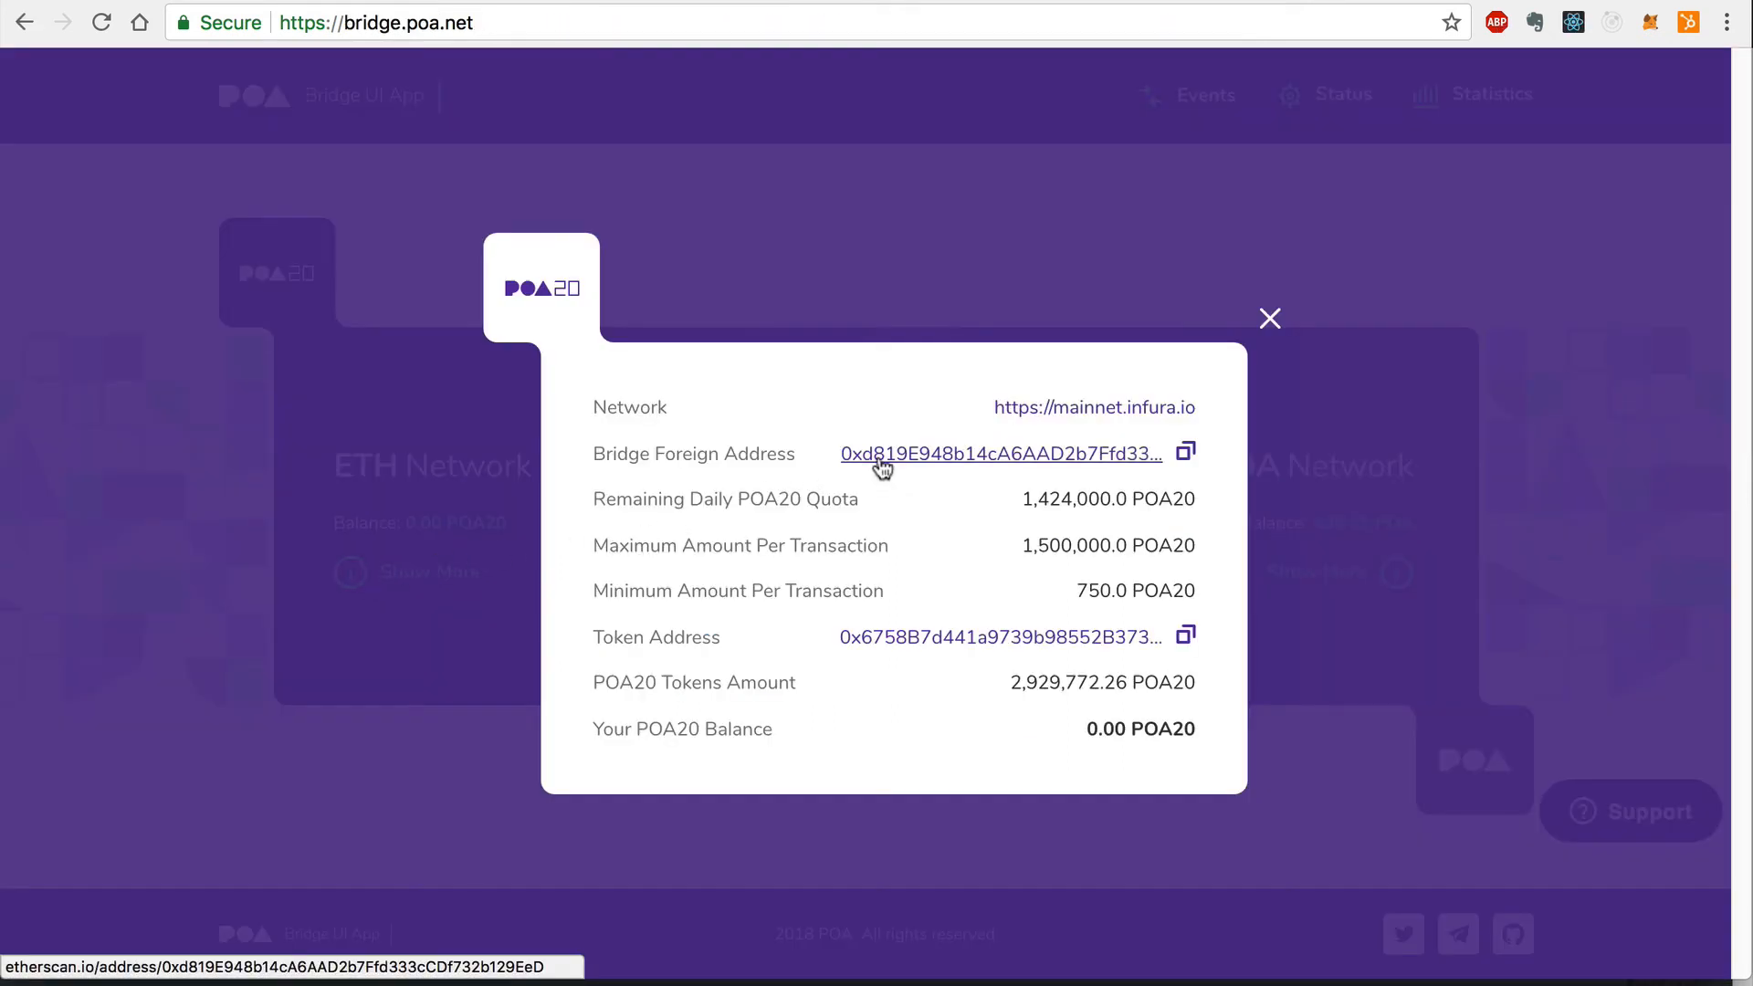
View the ETH network bridge foreign address on Etherscan and return to the bridge page.
click(998, 453)
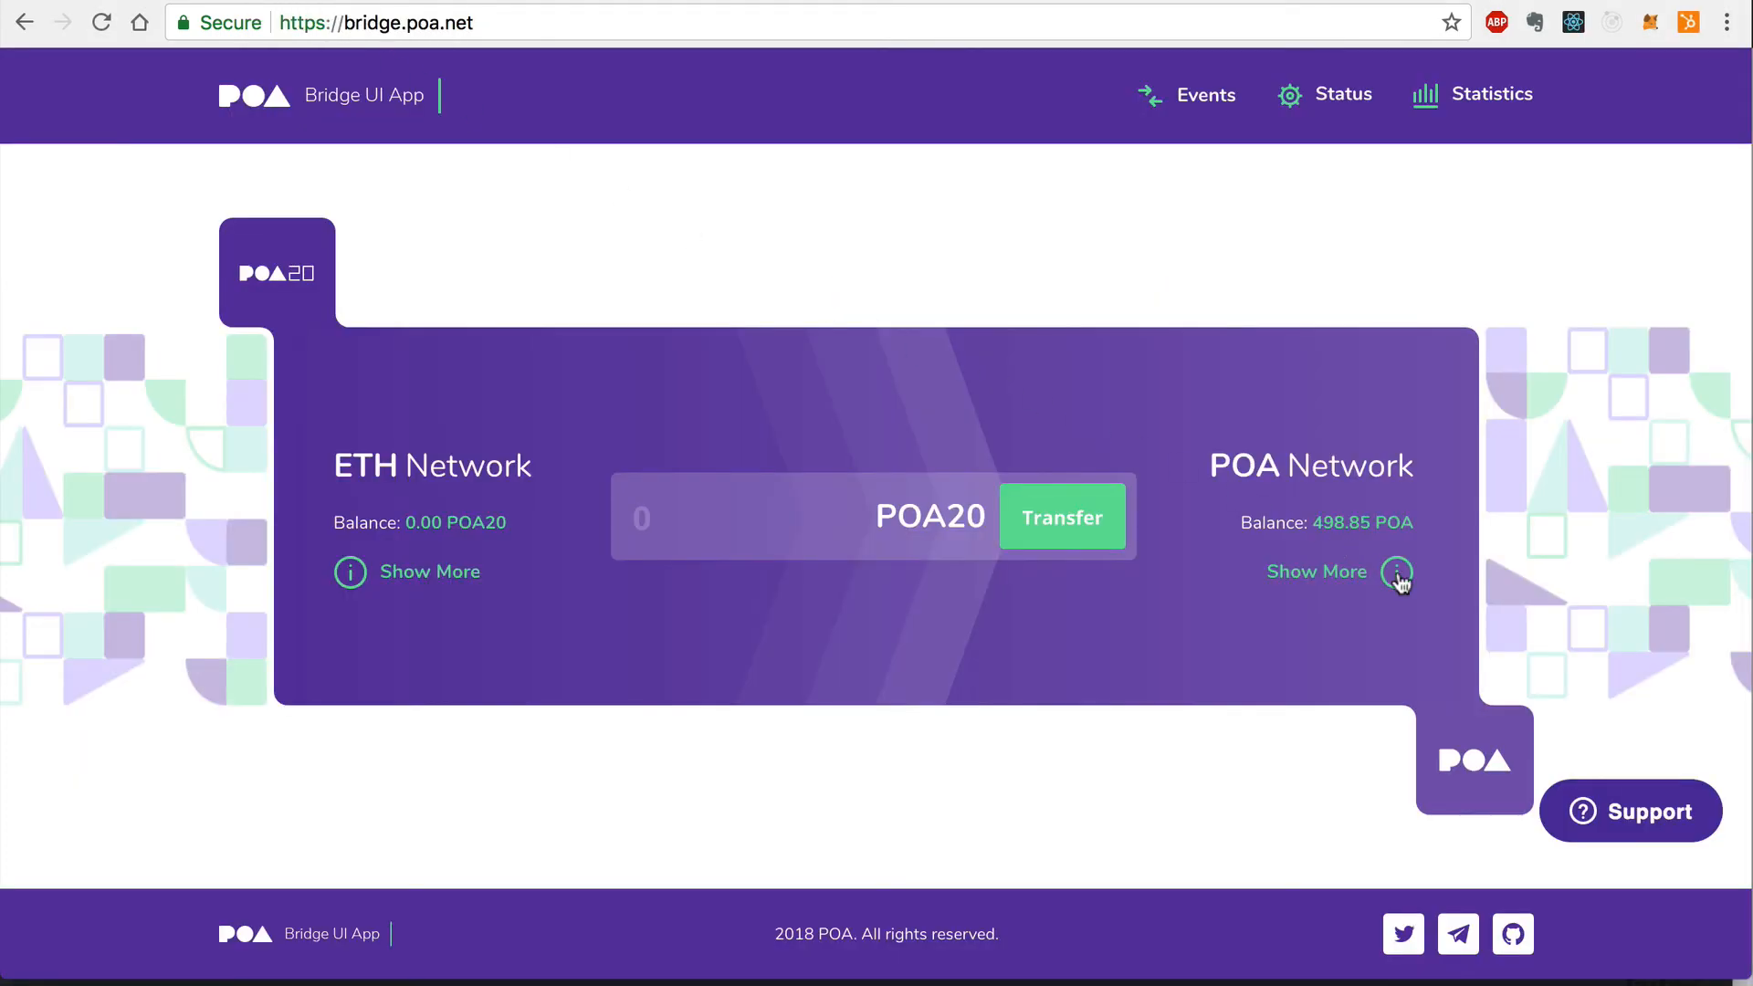
Show the POA Network bridge details and follow the Bridge Home Address into POA Explorer.
click(1395, 572)
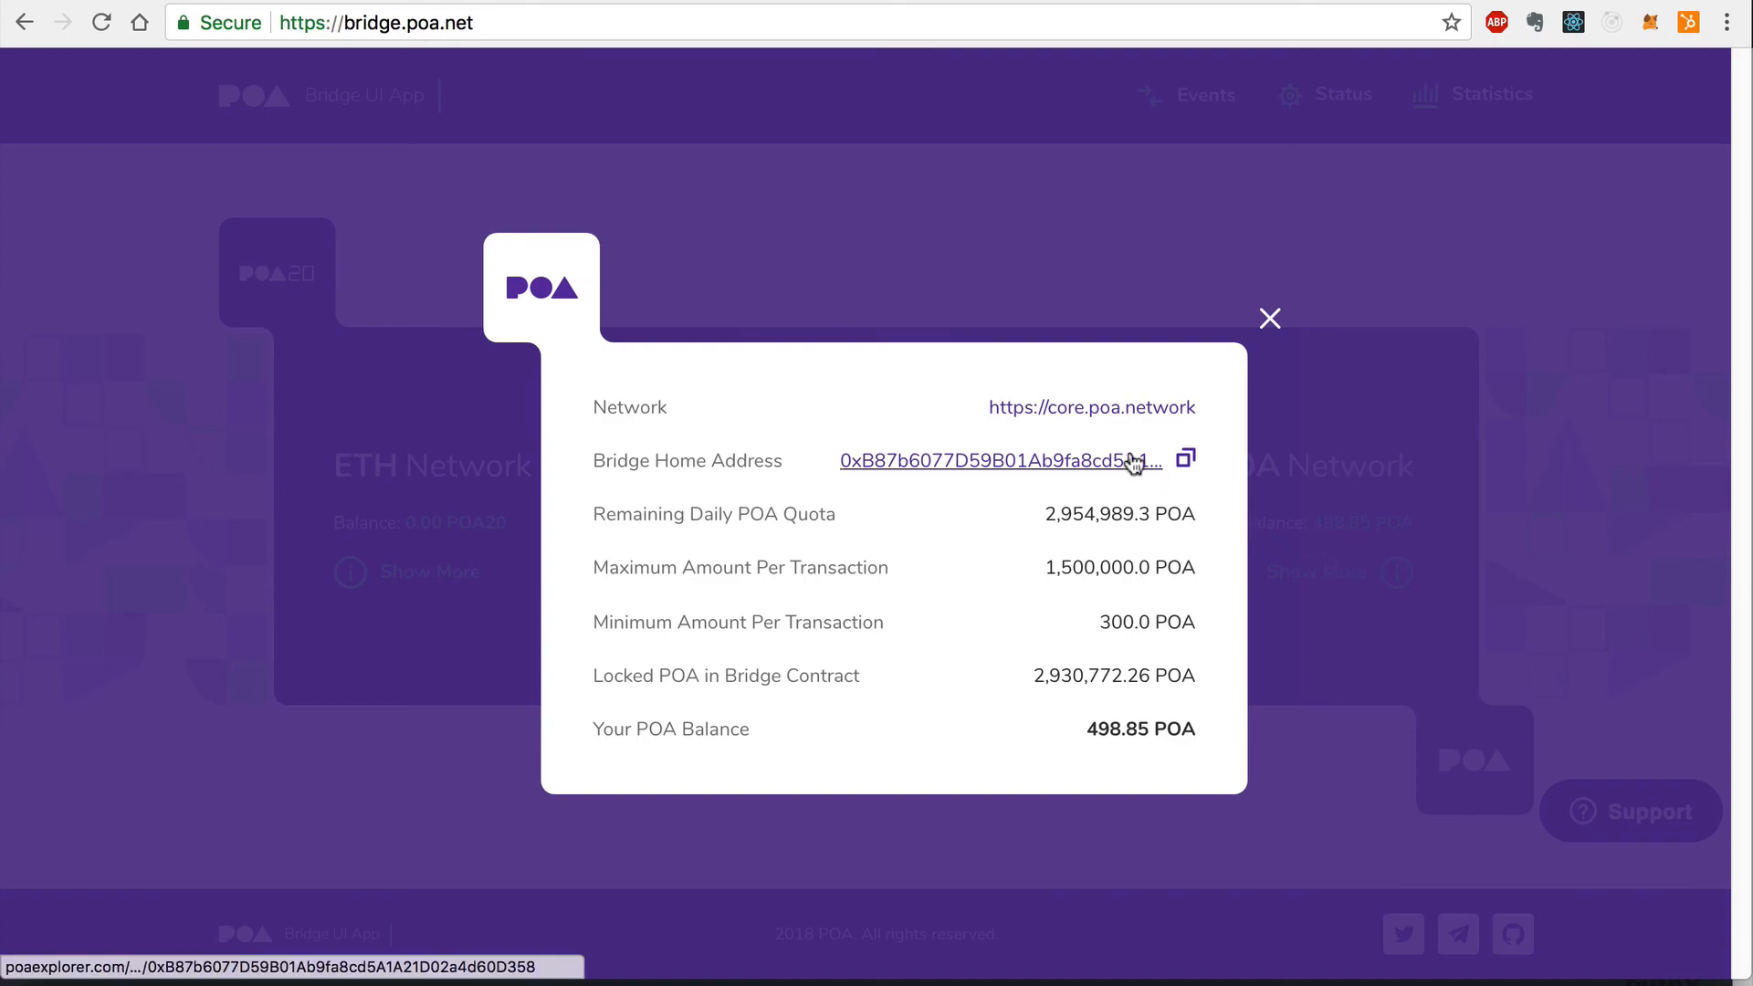
click(993, 461)
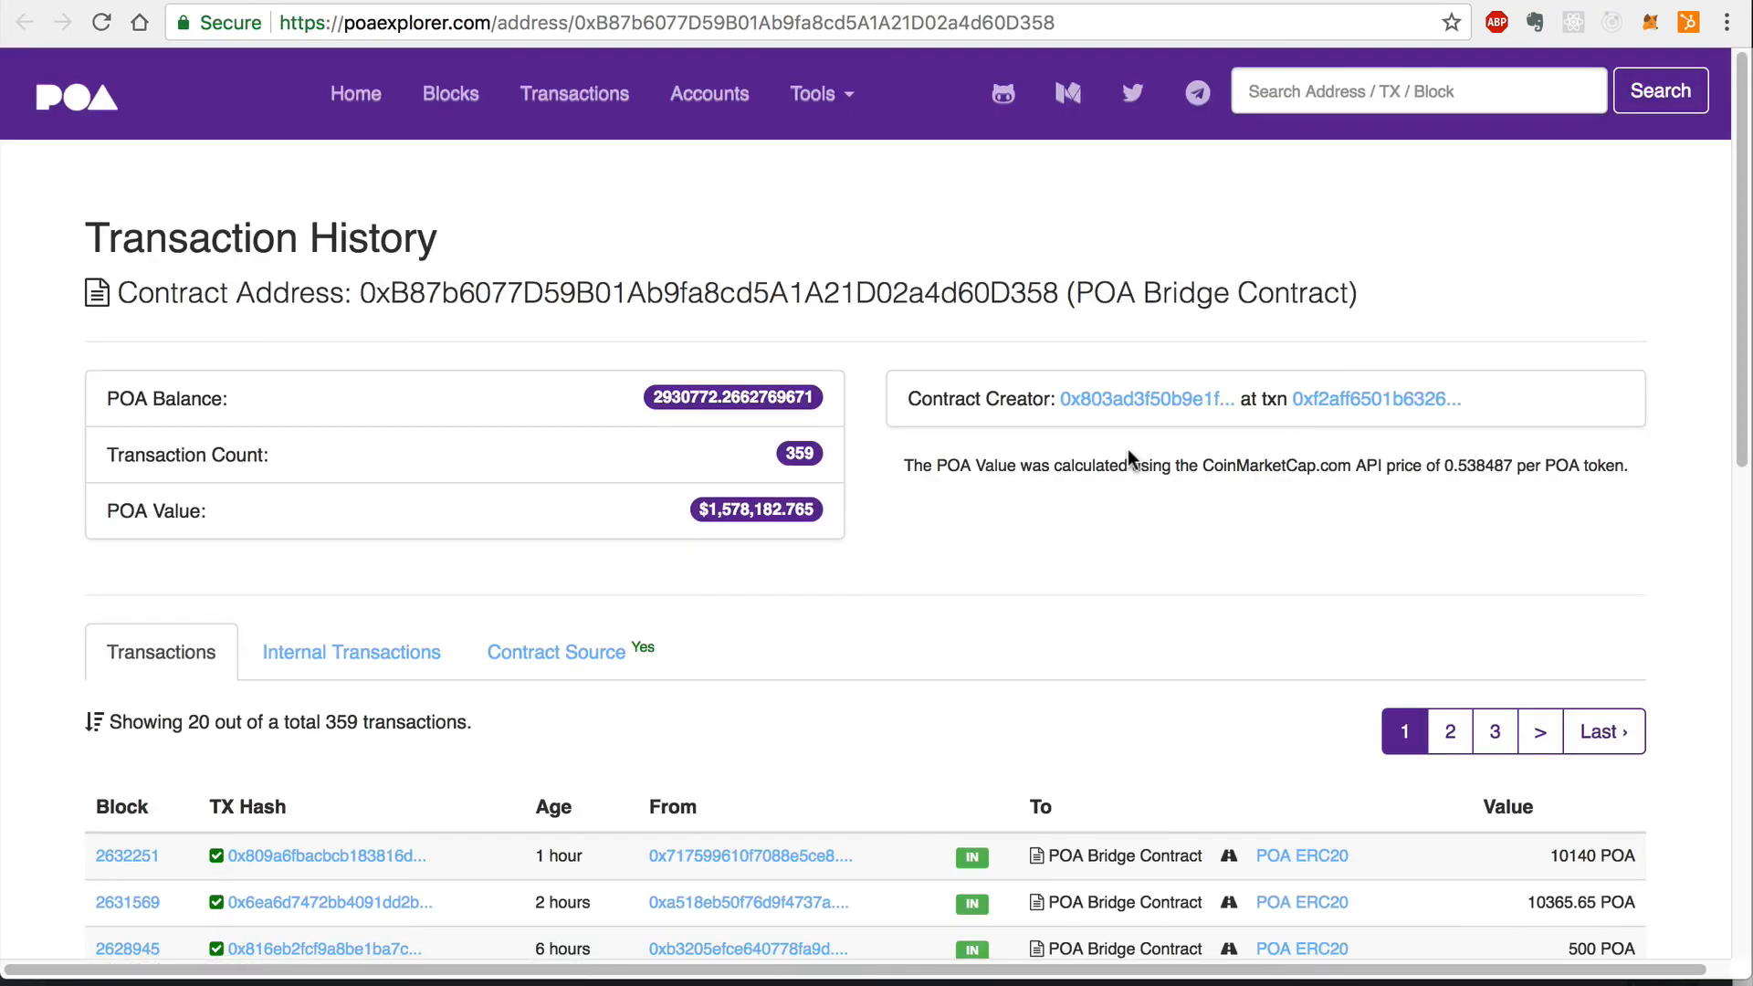